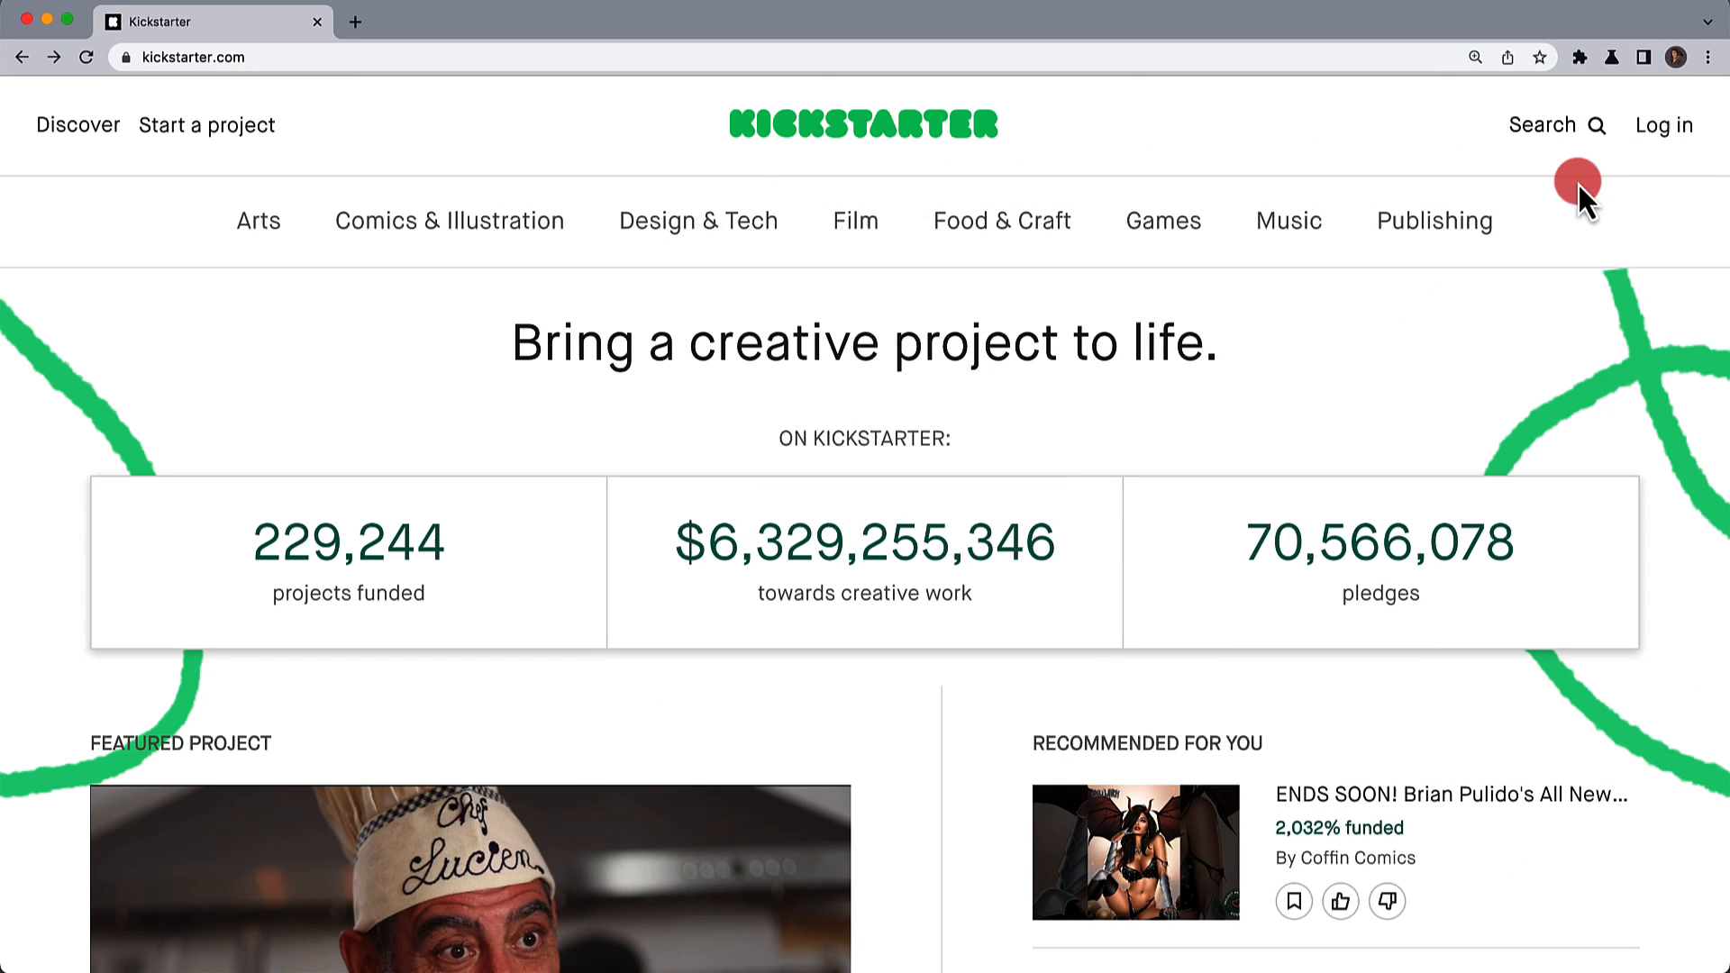
Open the Kickstarter login page and pin LastPass from the Extensions menu.
{"action": "left_click", "coordinate": [1663, 126]}
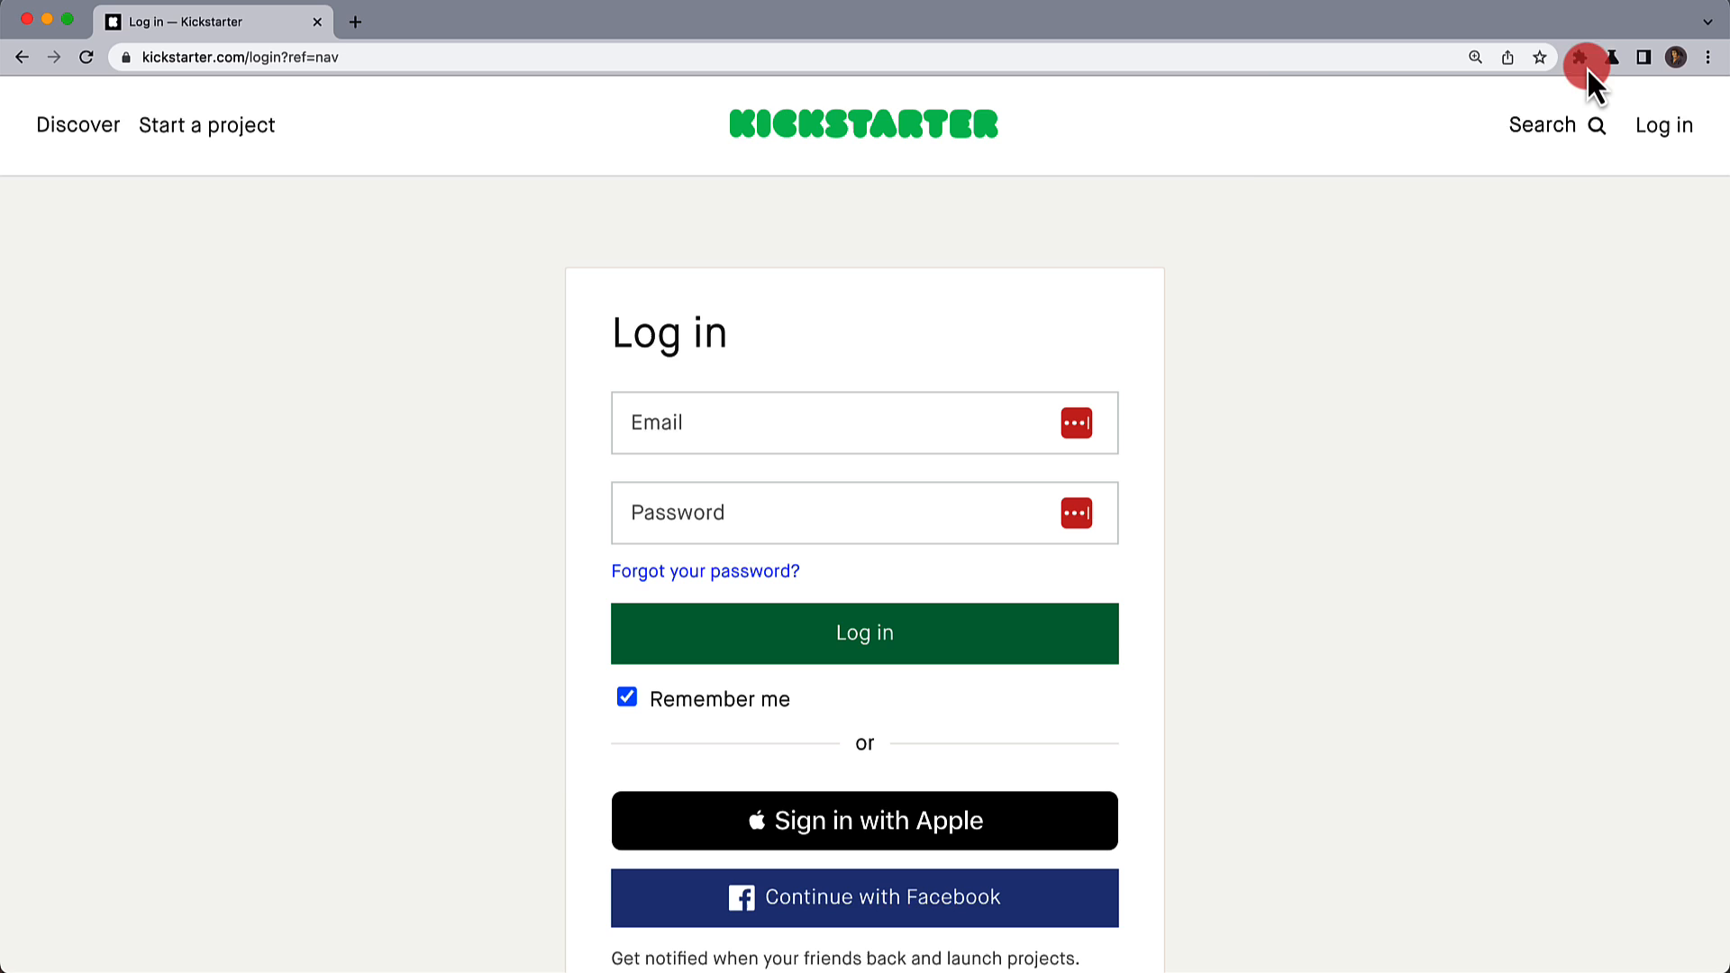
{"action": "left_click", "coordinate": [1582, 57]}
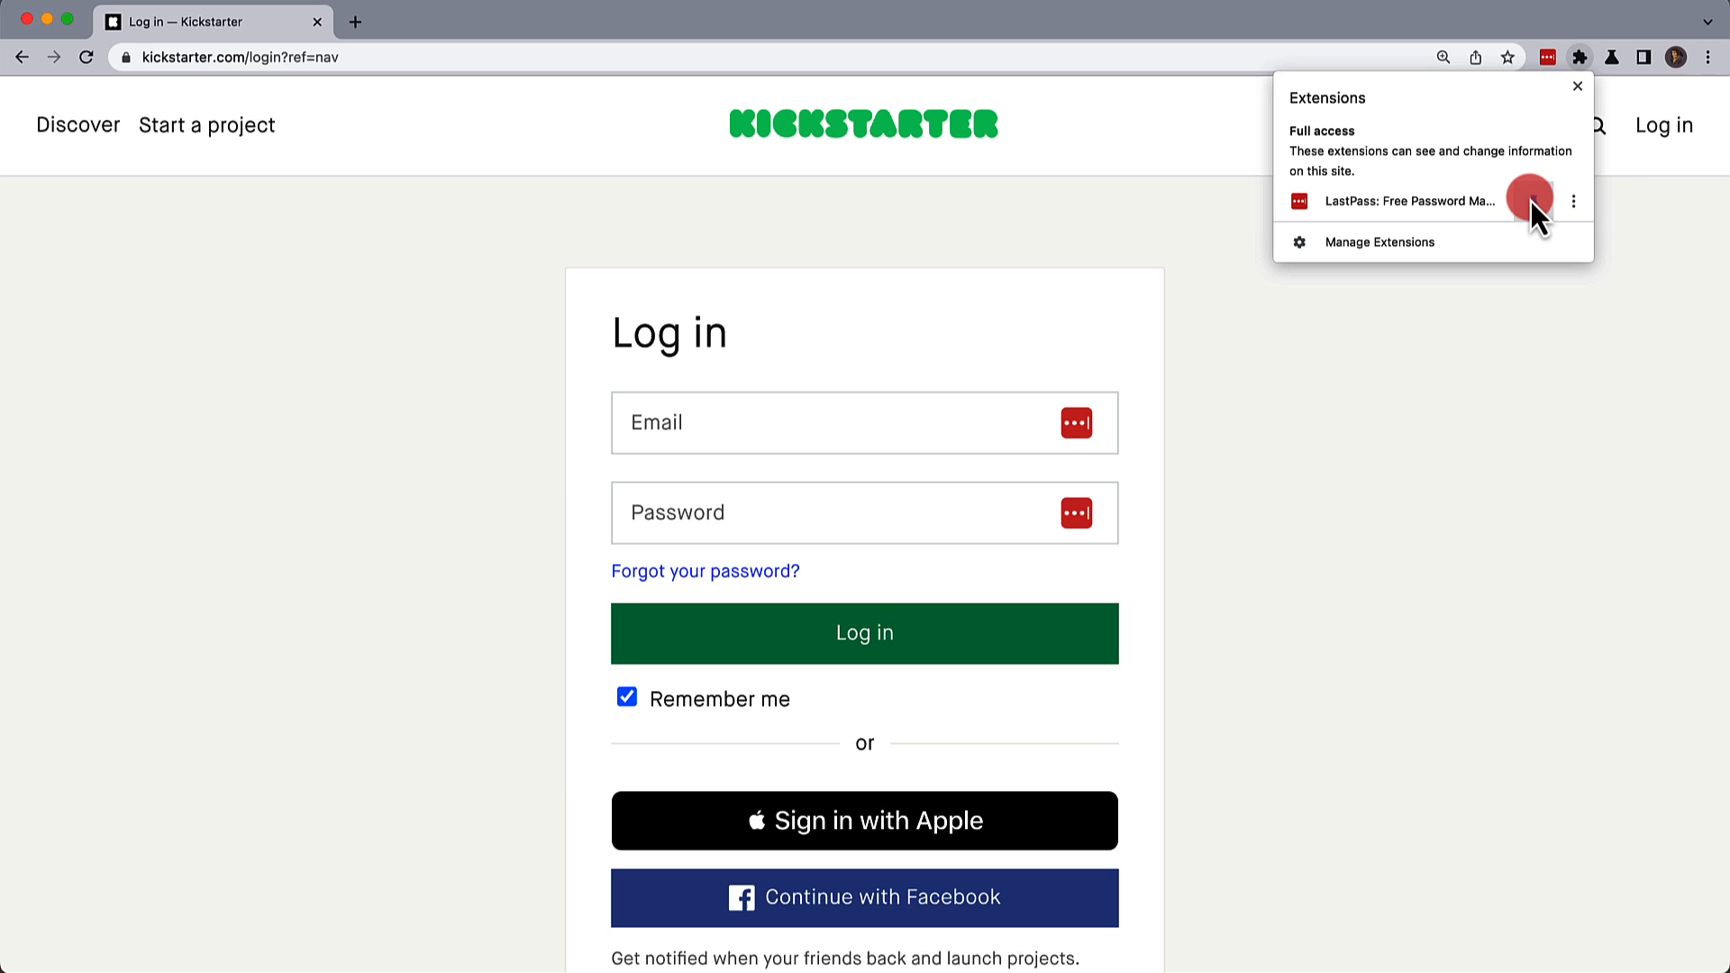
{"action": "left_click", "coordinate": [1706, 55]}
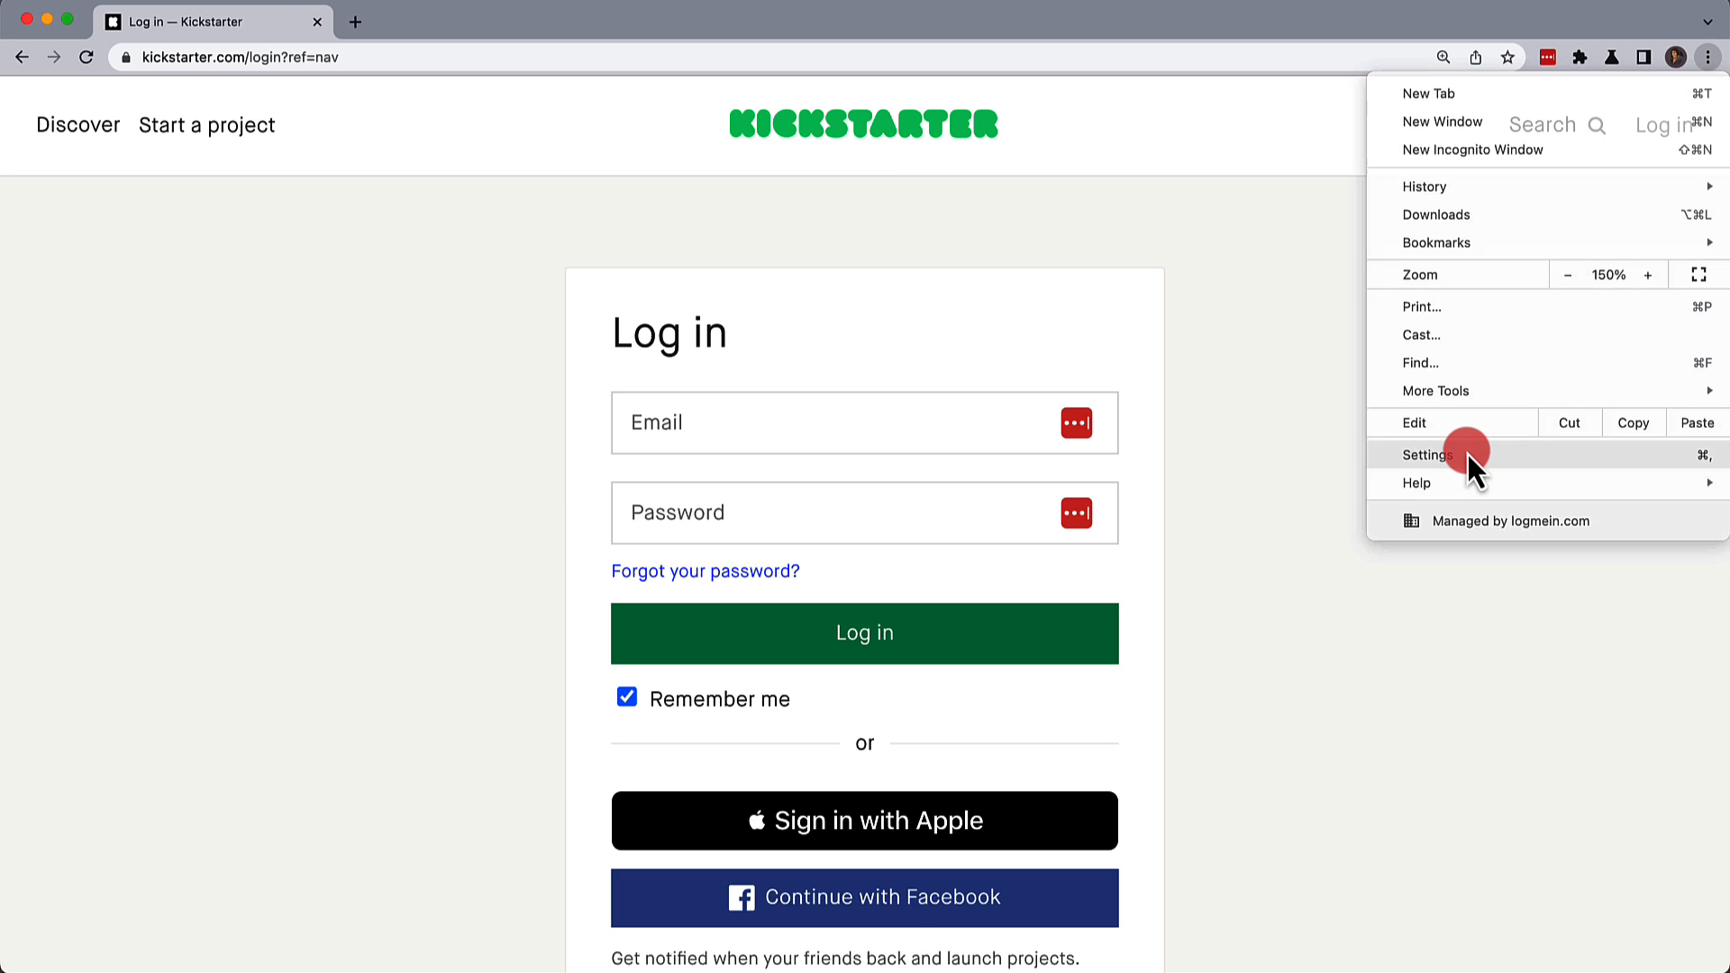
Switch off Chrome's 'Save and fill addresses' setting, then close the Settings tab.
{"action": "left_click", "coordinate": [1427, 455]}
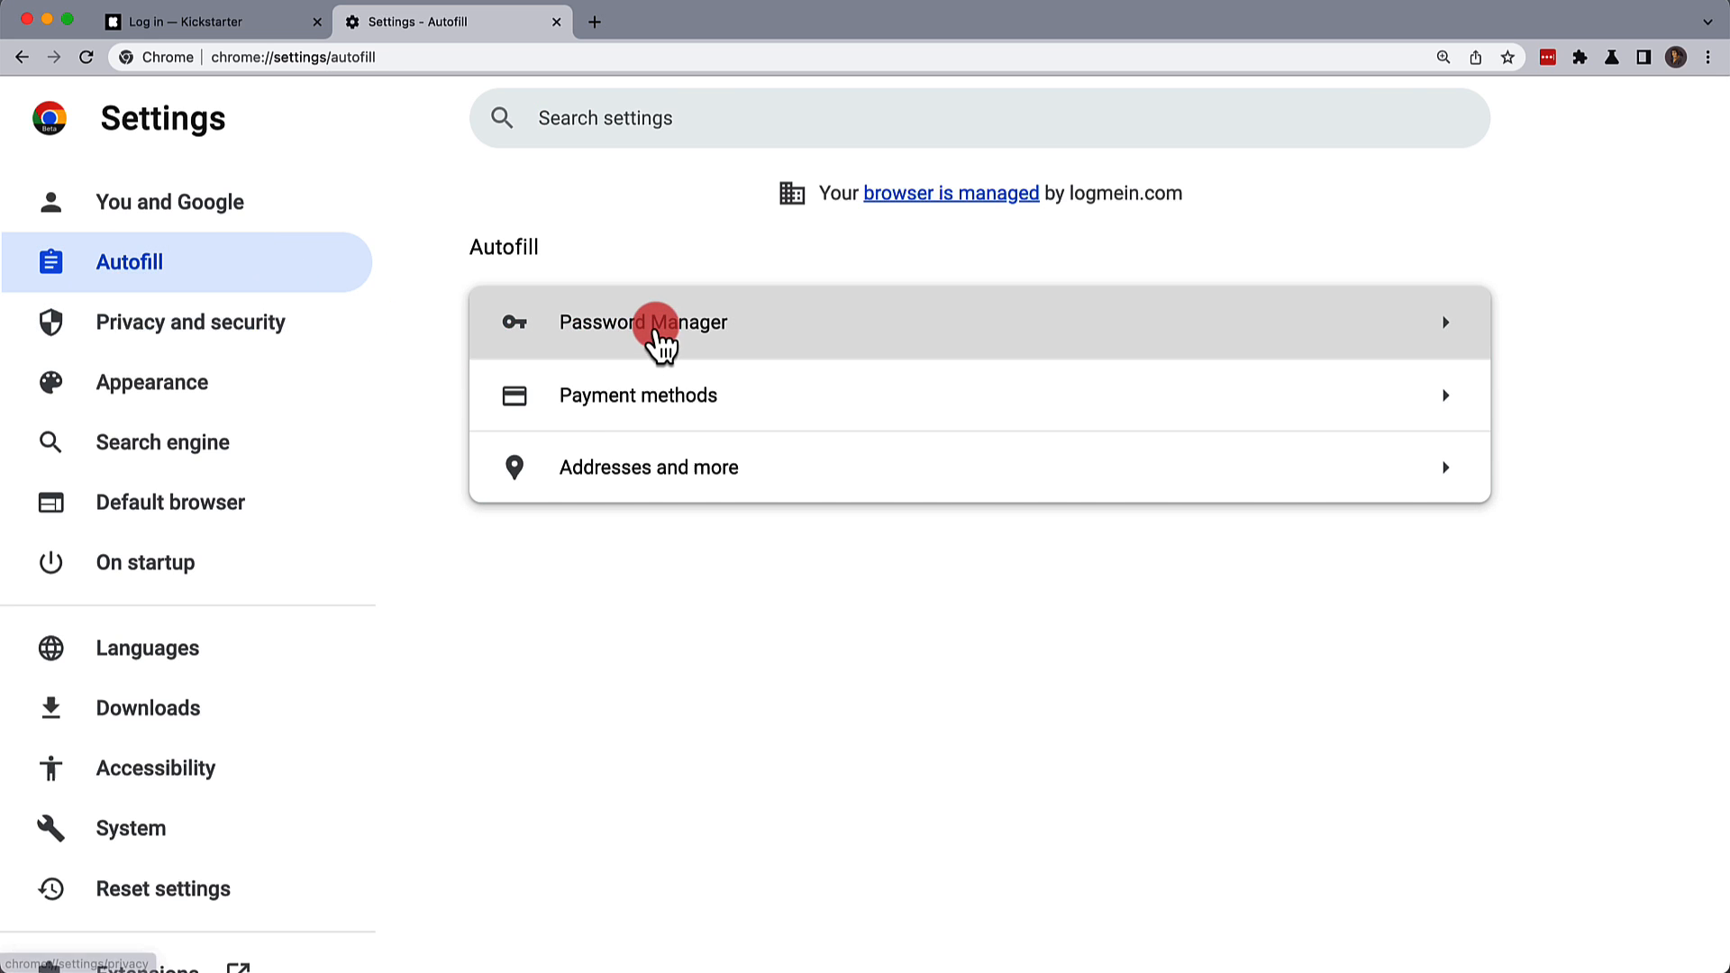
{"action": "left_click", "coordinate": [660, 333]}
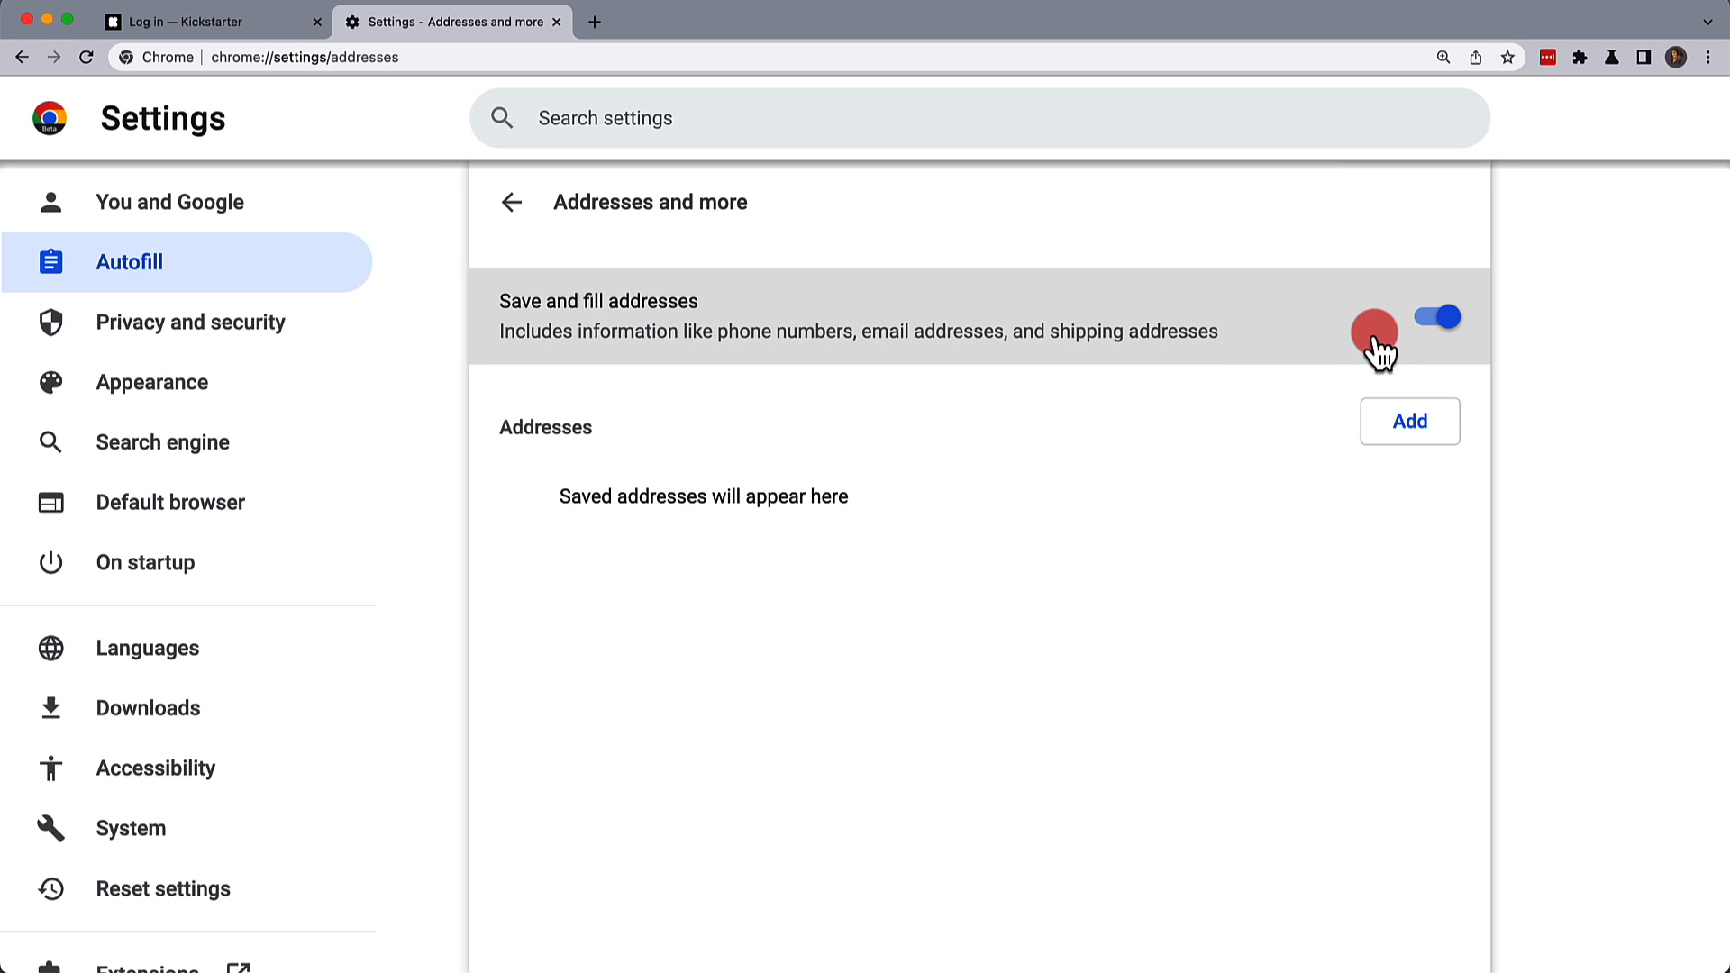
{"action": "left_click", "coordinate": [1437, 316]}
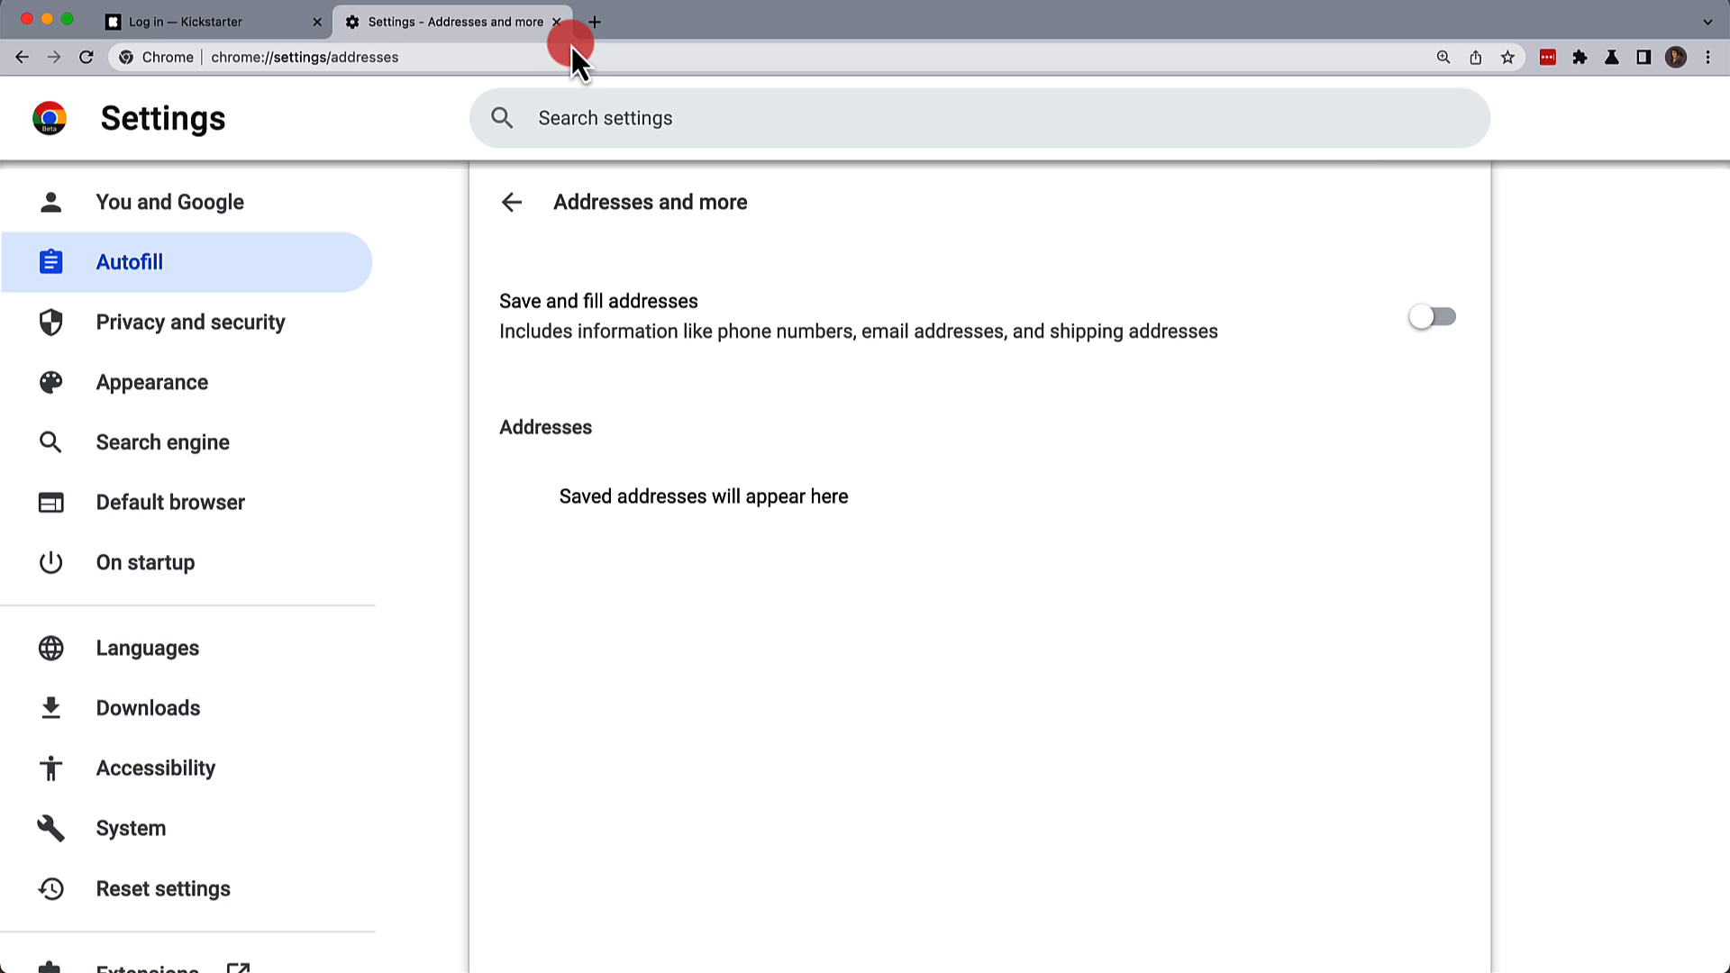
{"action": "left_click", "coordinate": [207, 22]}
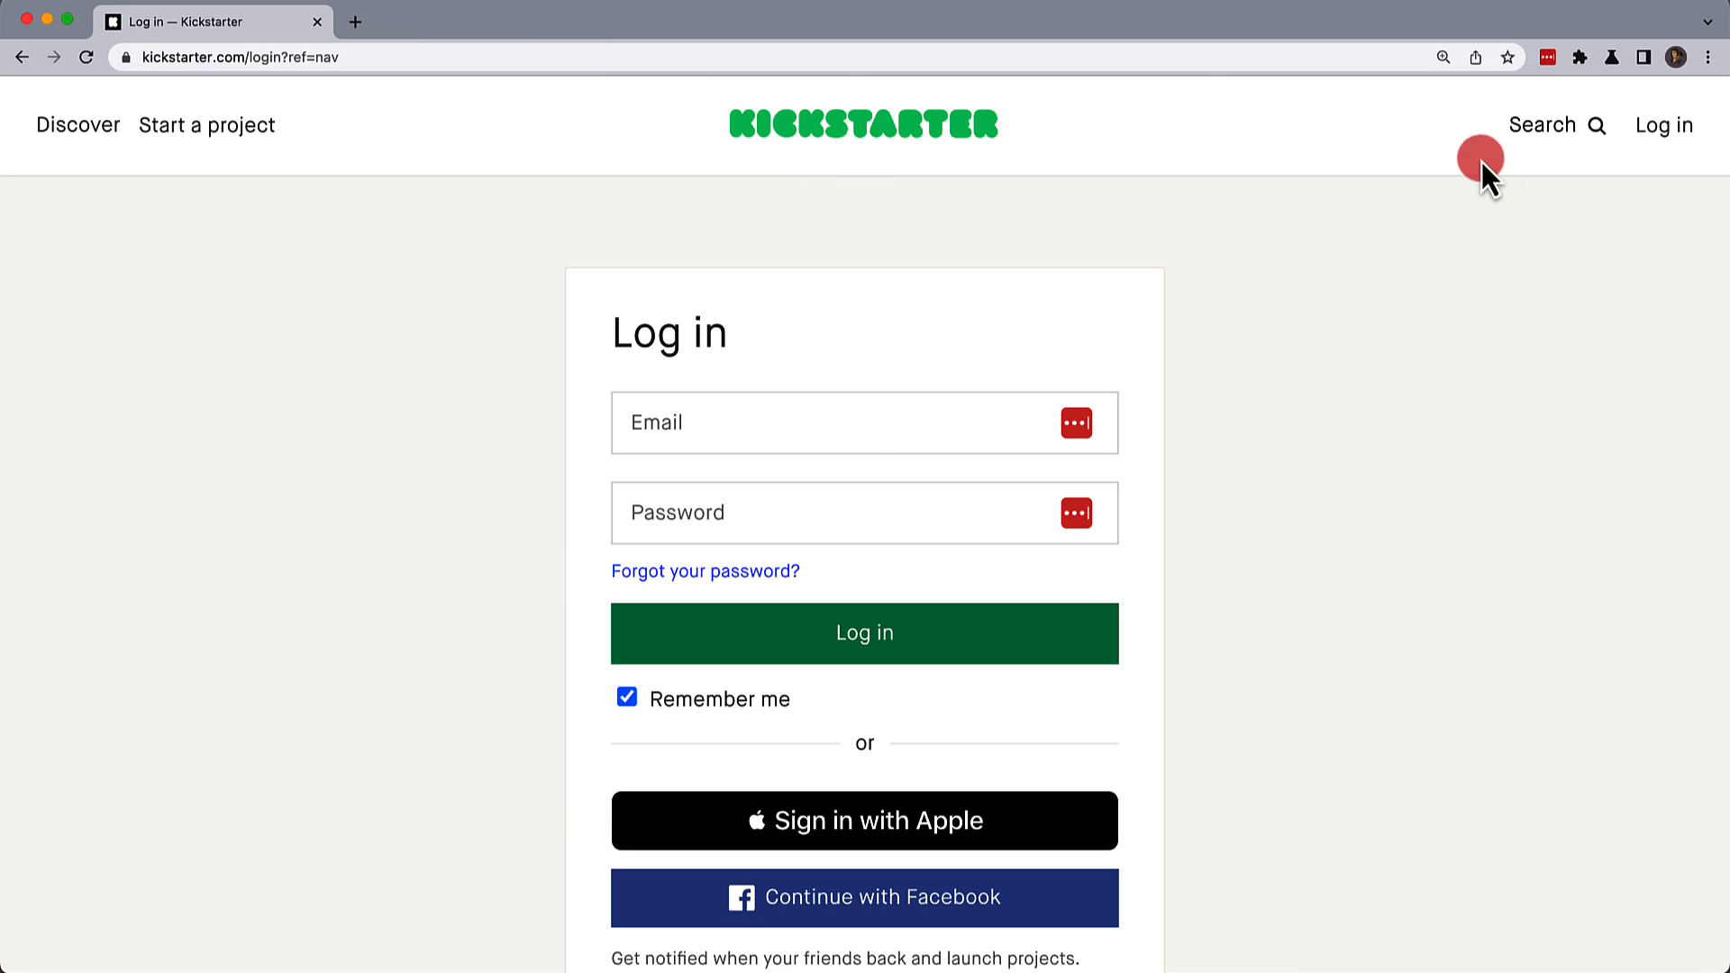
Open My Vault from the LastPass toolbar icon and filter to Addresses.
{"action": "left_click", "coordinate": [1547, 57]}
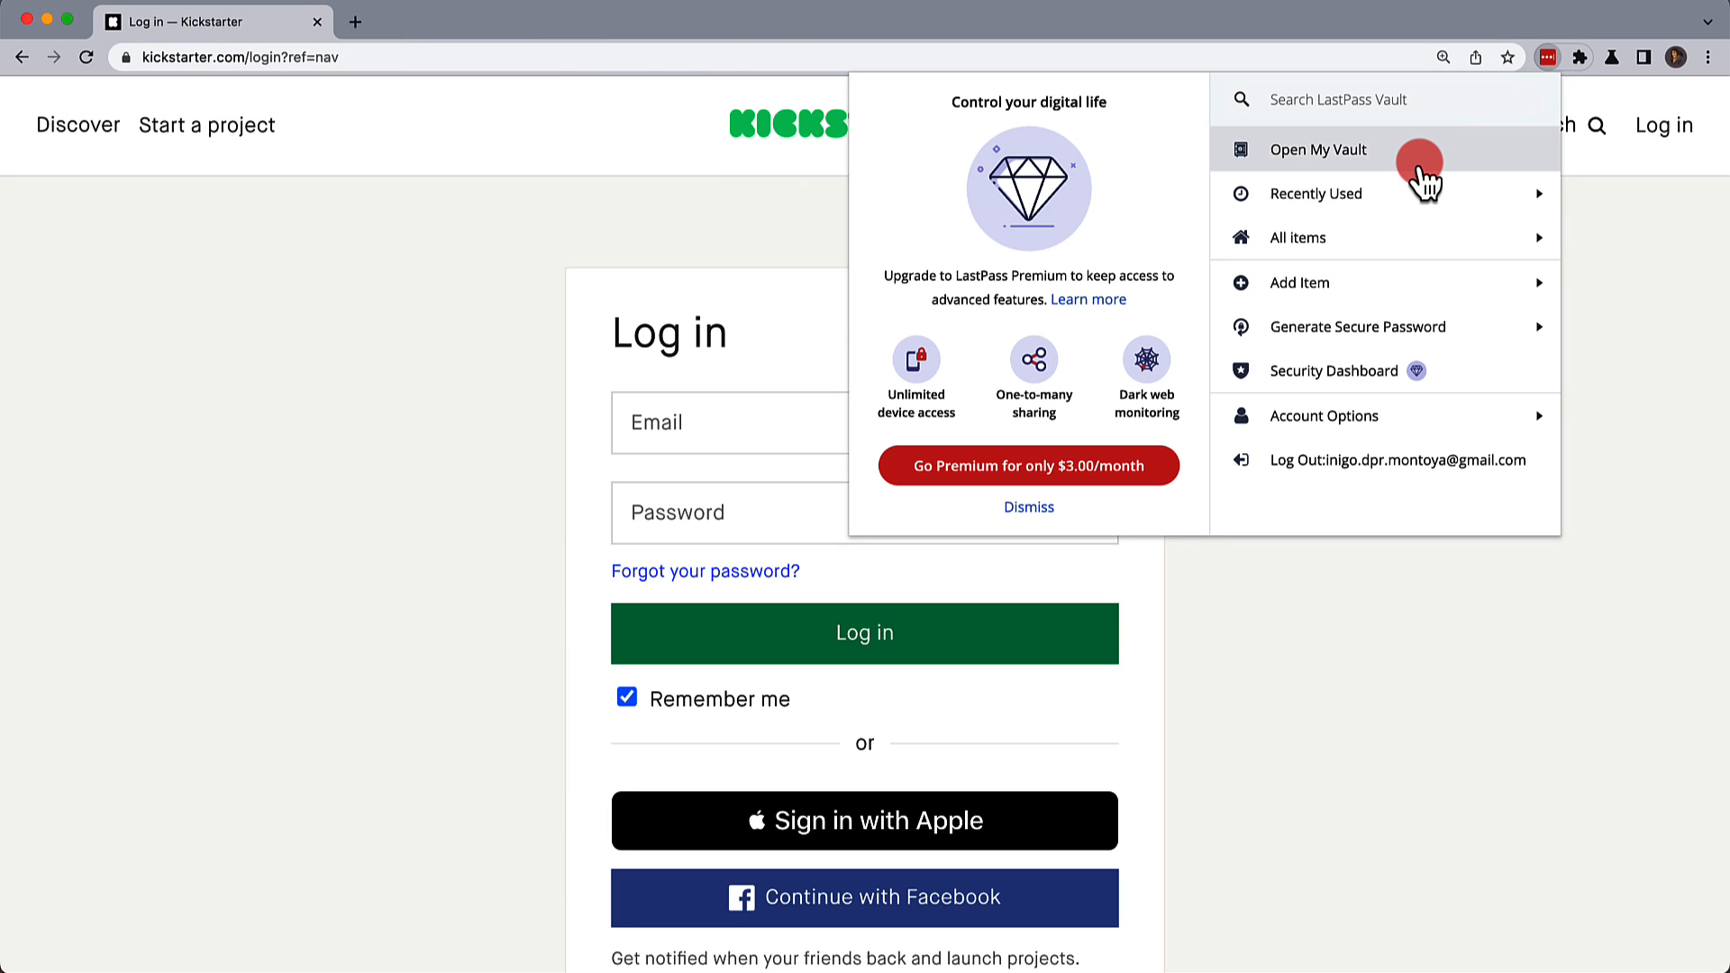
{"action": "left_click", "coordinate": [1317, 150]}
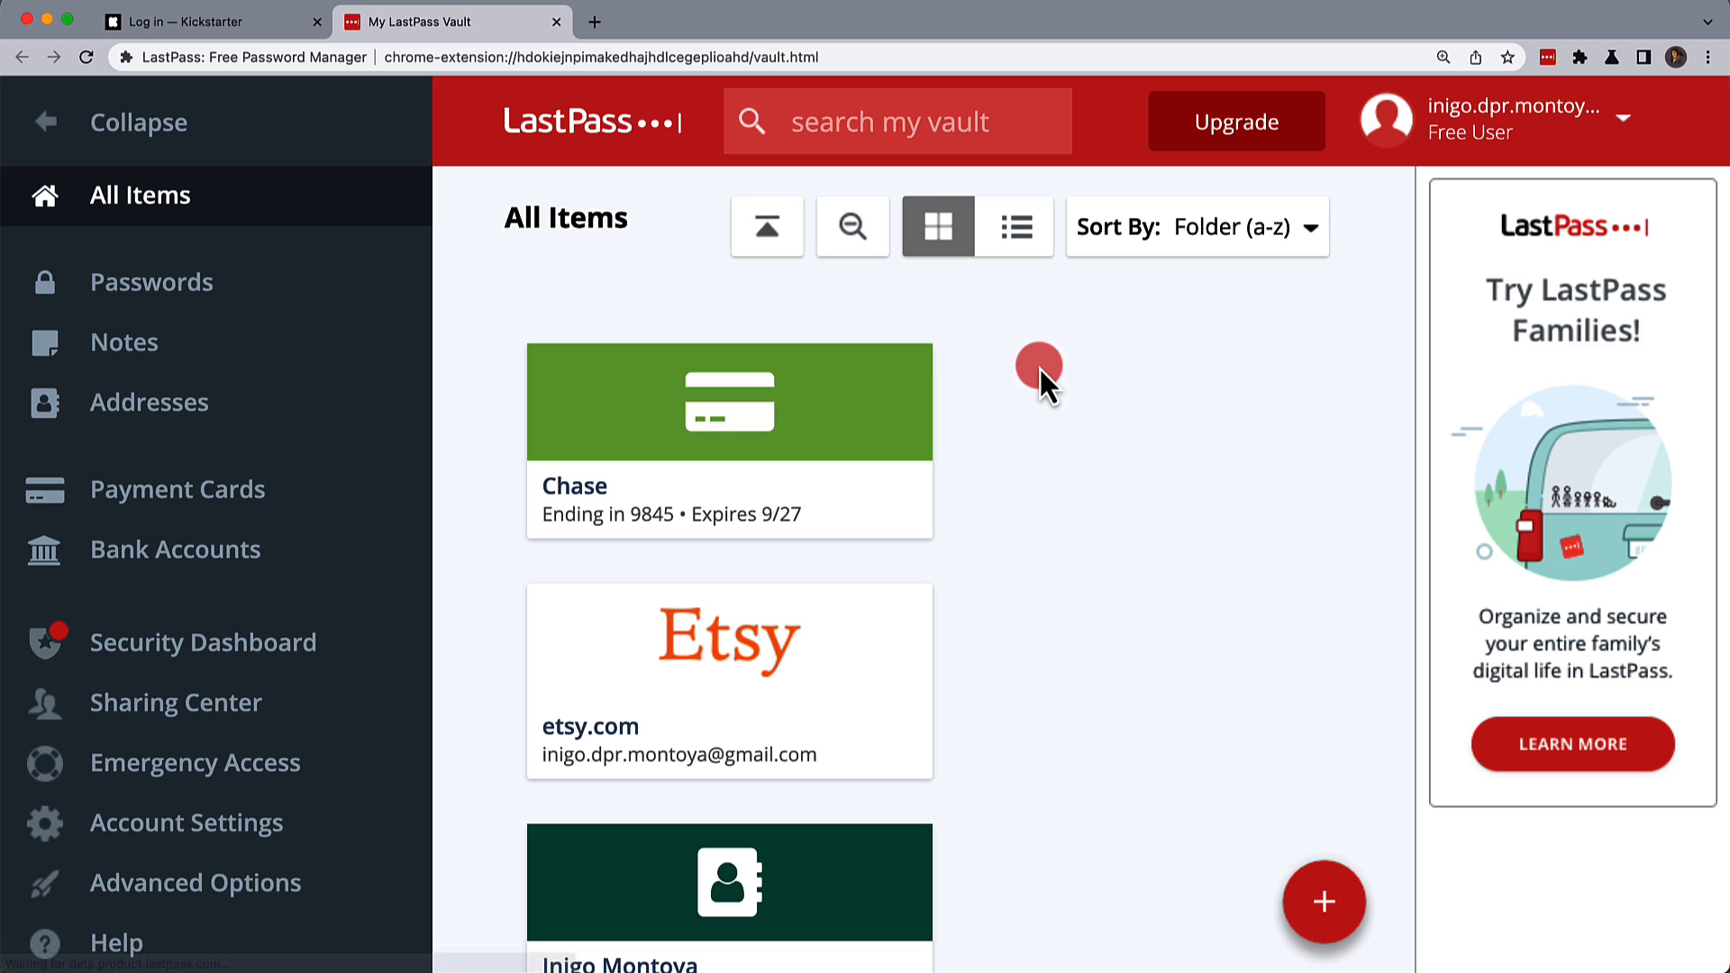
{"action": "left_click", "coordinate": [149, 402]}
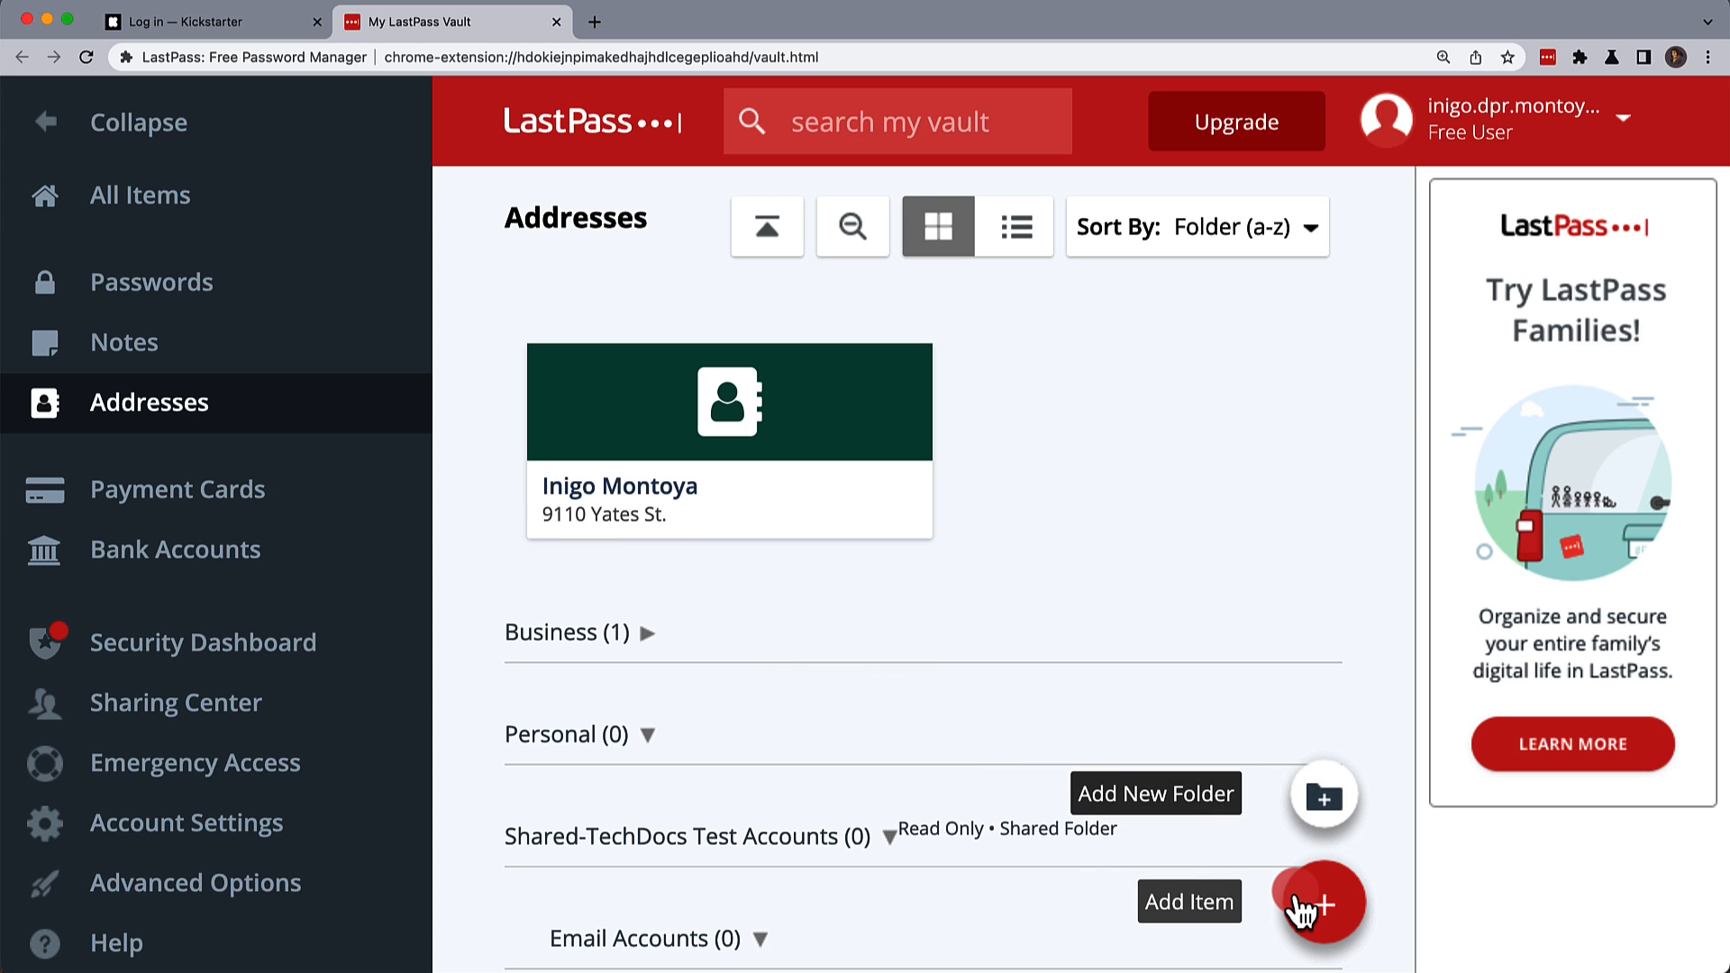
Add and save Fezzik's address, 5885 Allison St, in the Business folder.
{"action": "left_click", "coordinate": [1320, 907]}
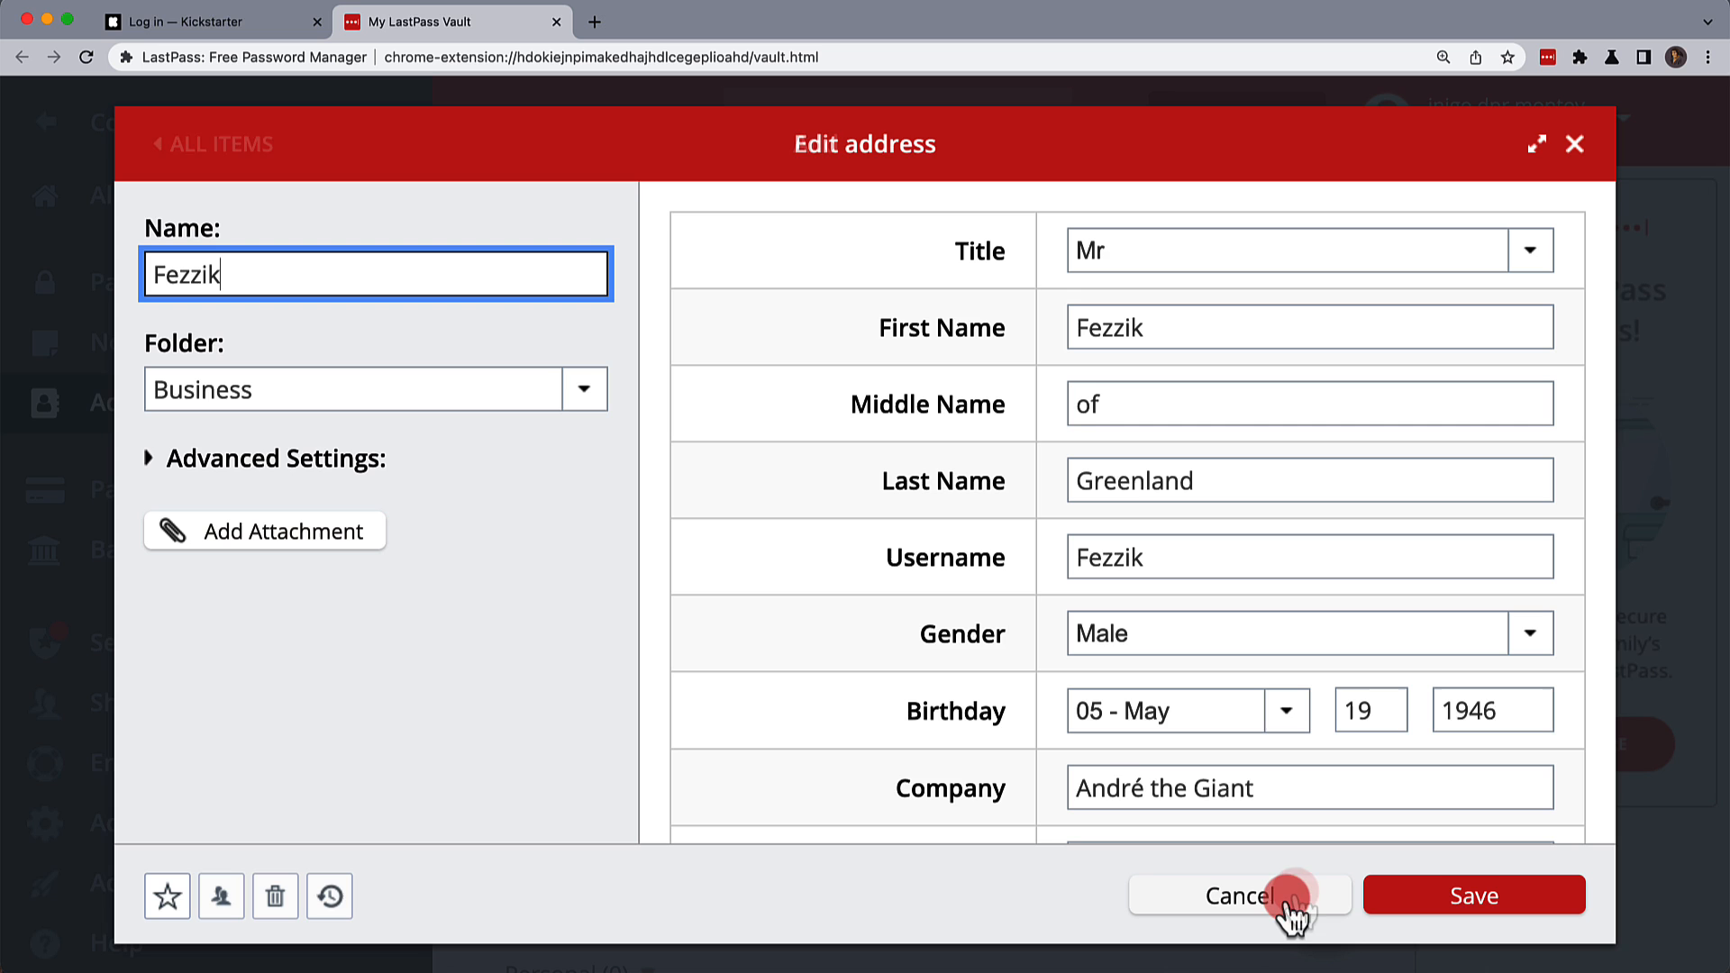
{"action": "scroll", "scroll_direction": "down", "scroll_amount": 3}
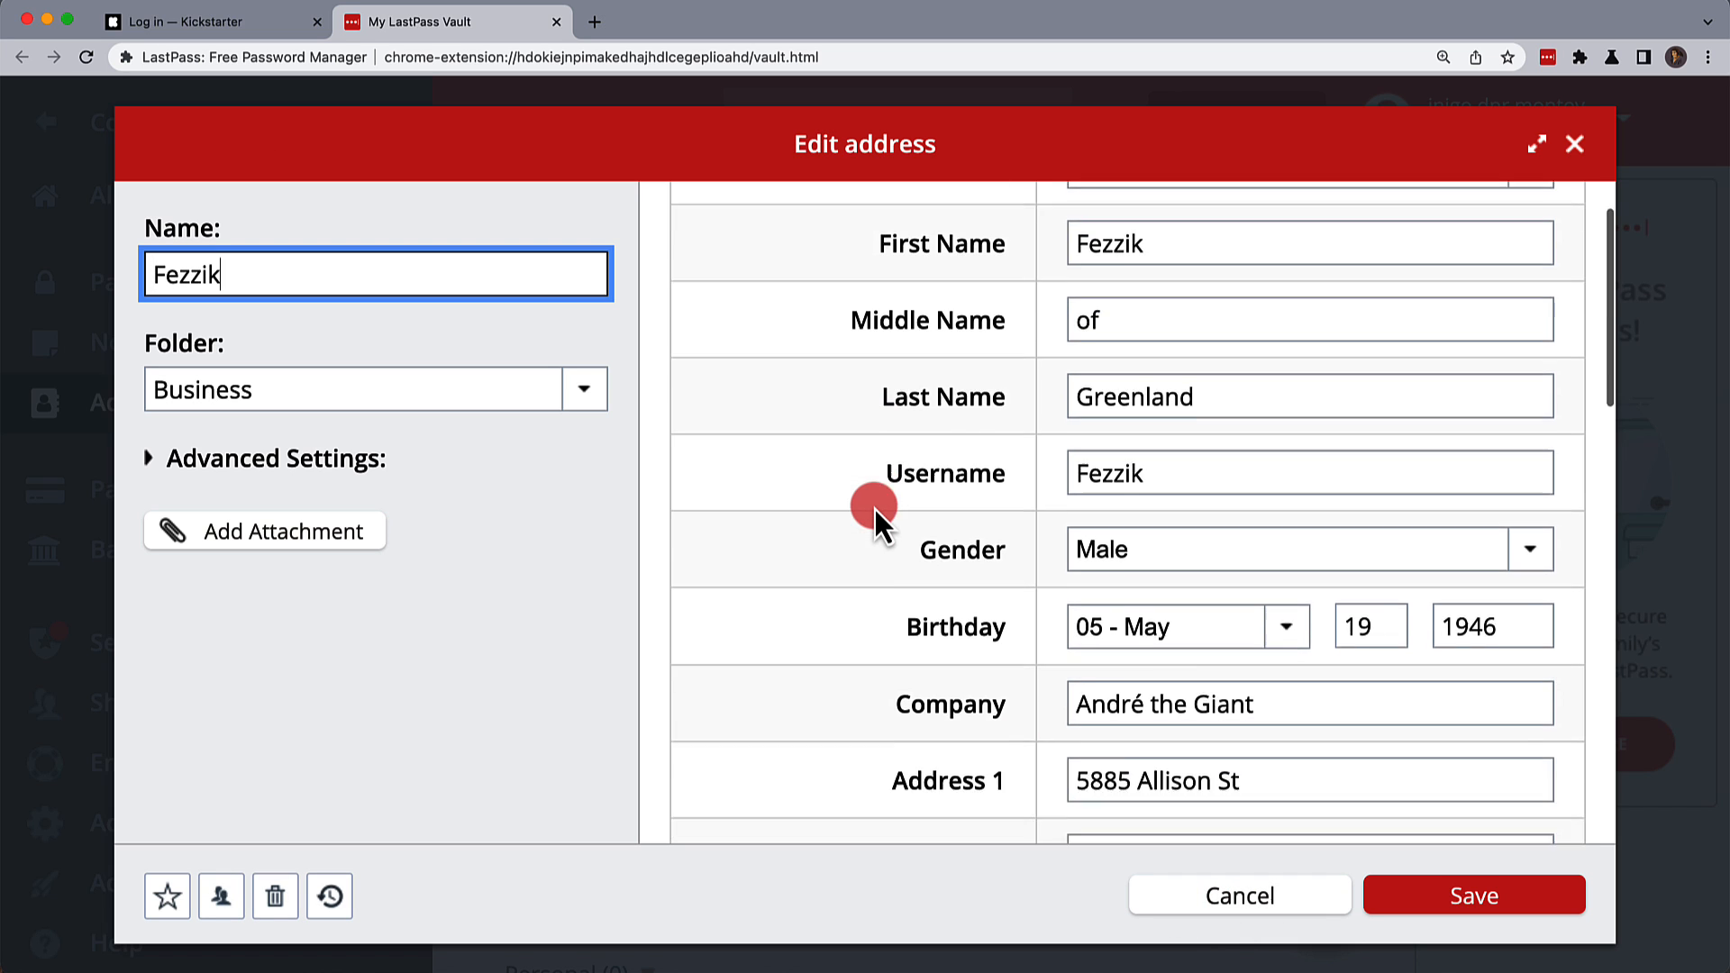
{"action": "scroll", "scroll_direction": "down", "scroll_amount": 3}
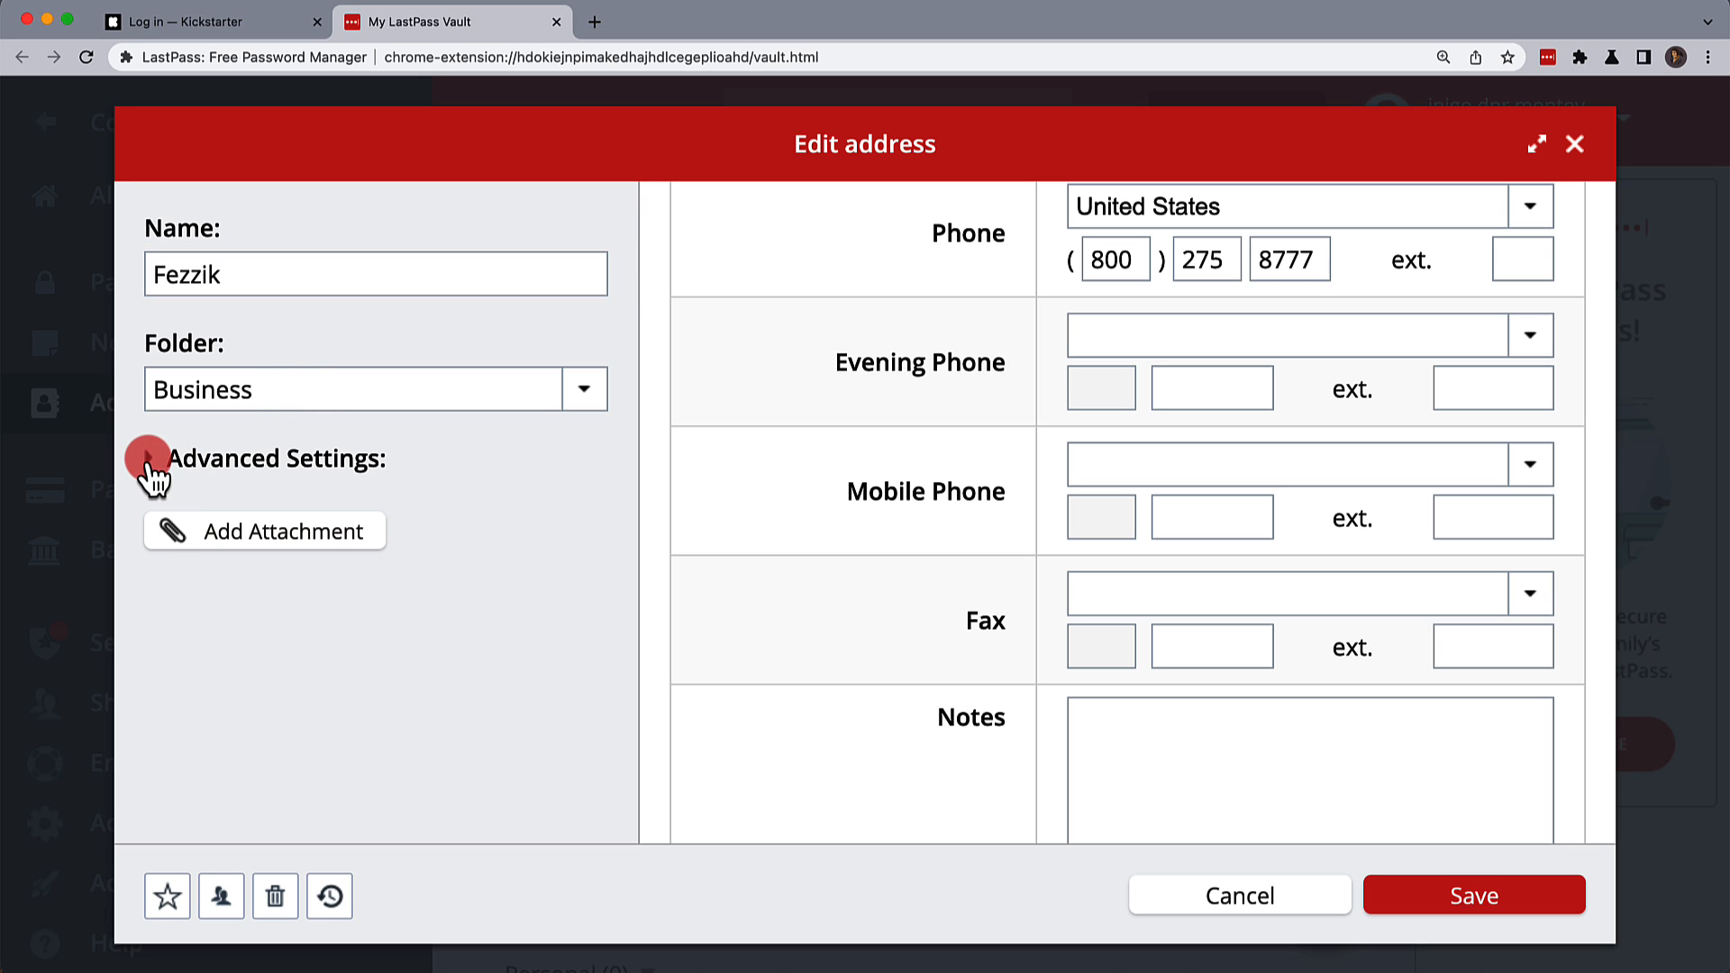
{"action": "left_click", "coordinate": [144, 460]}
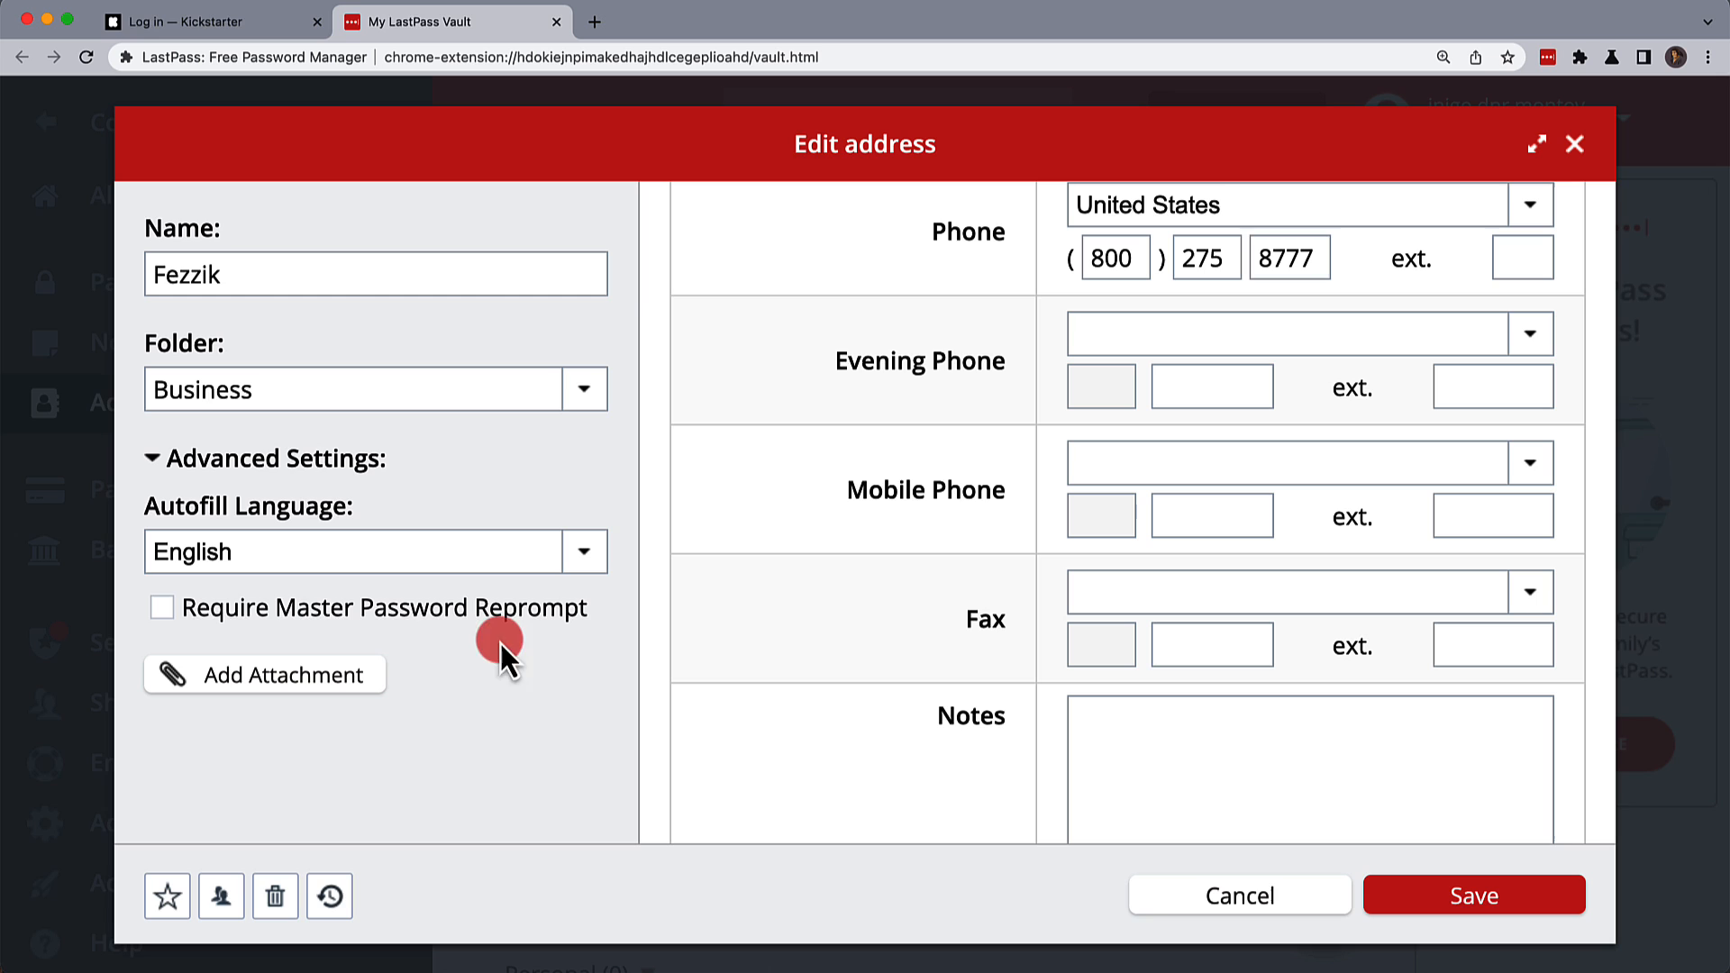
{"action": "left_click", "coordinate": [1474, 895]}
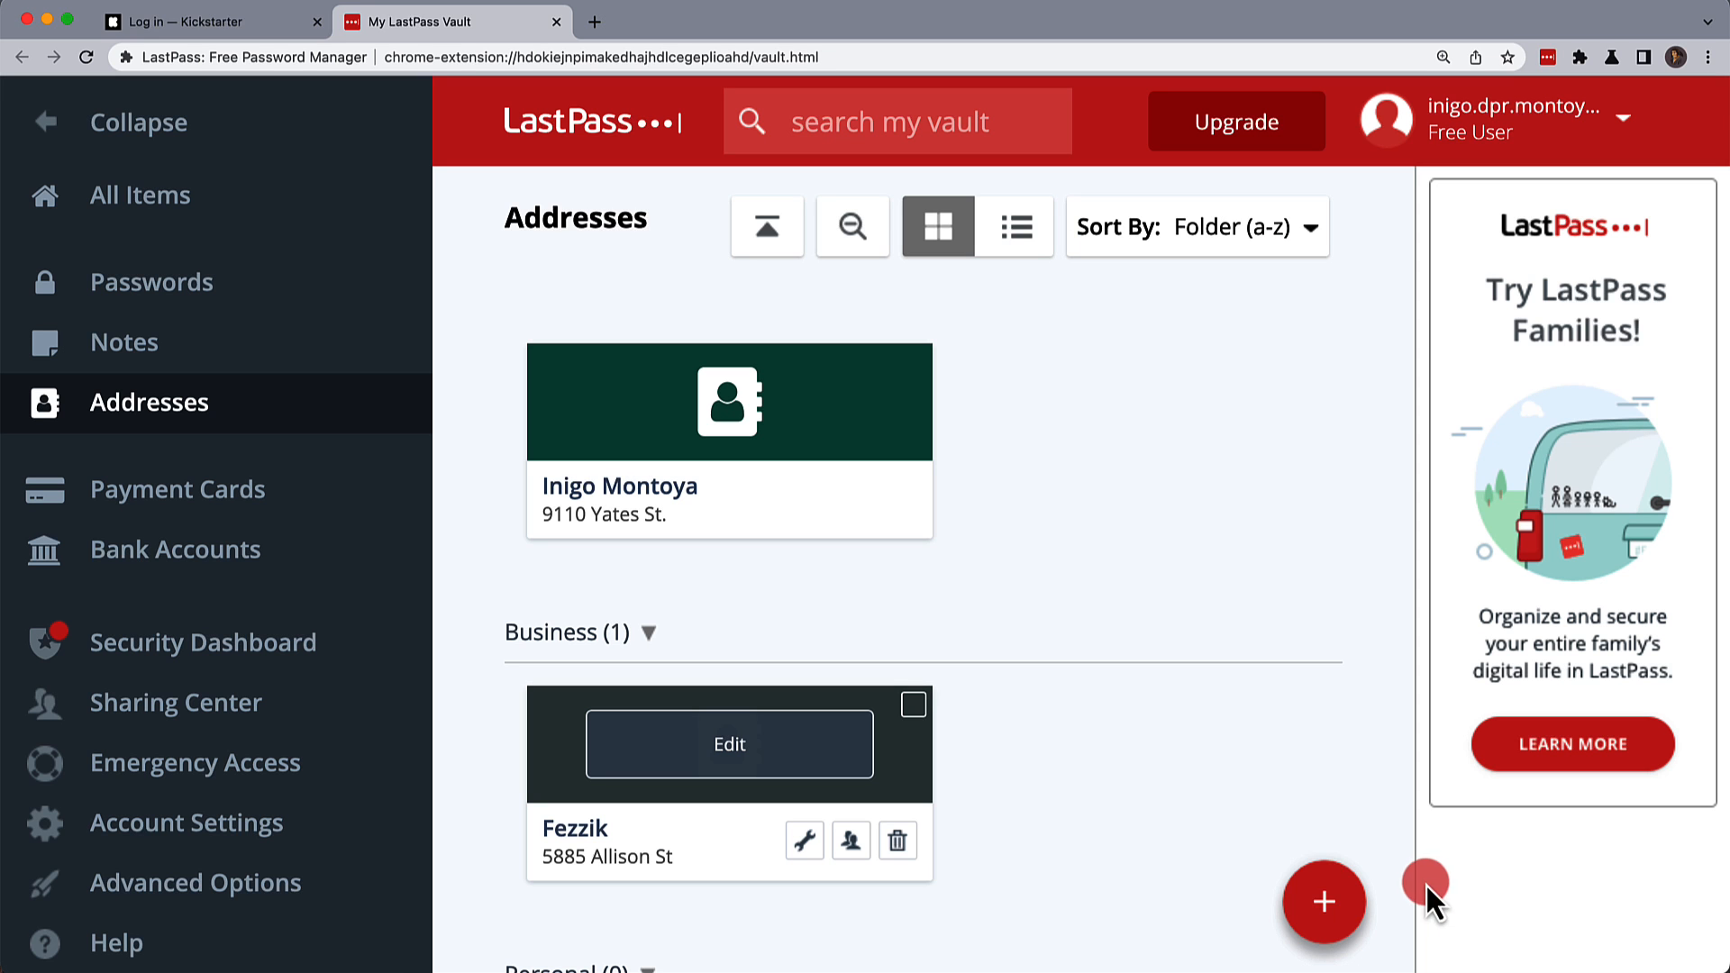
View the empty Bank Accounts section, then close the My LastPass Vault tab.
{"action": "left_click", "coordinate": [178, 489]}
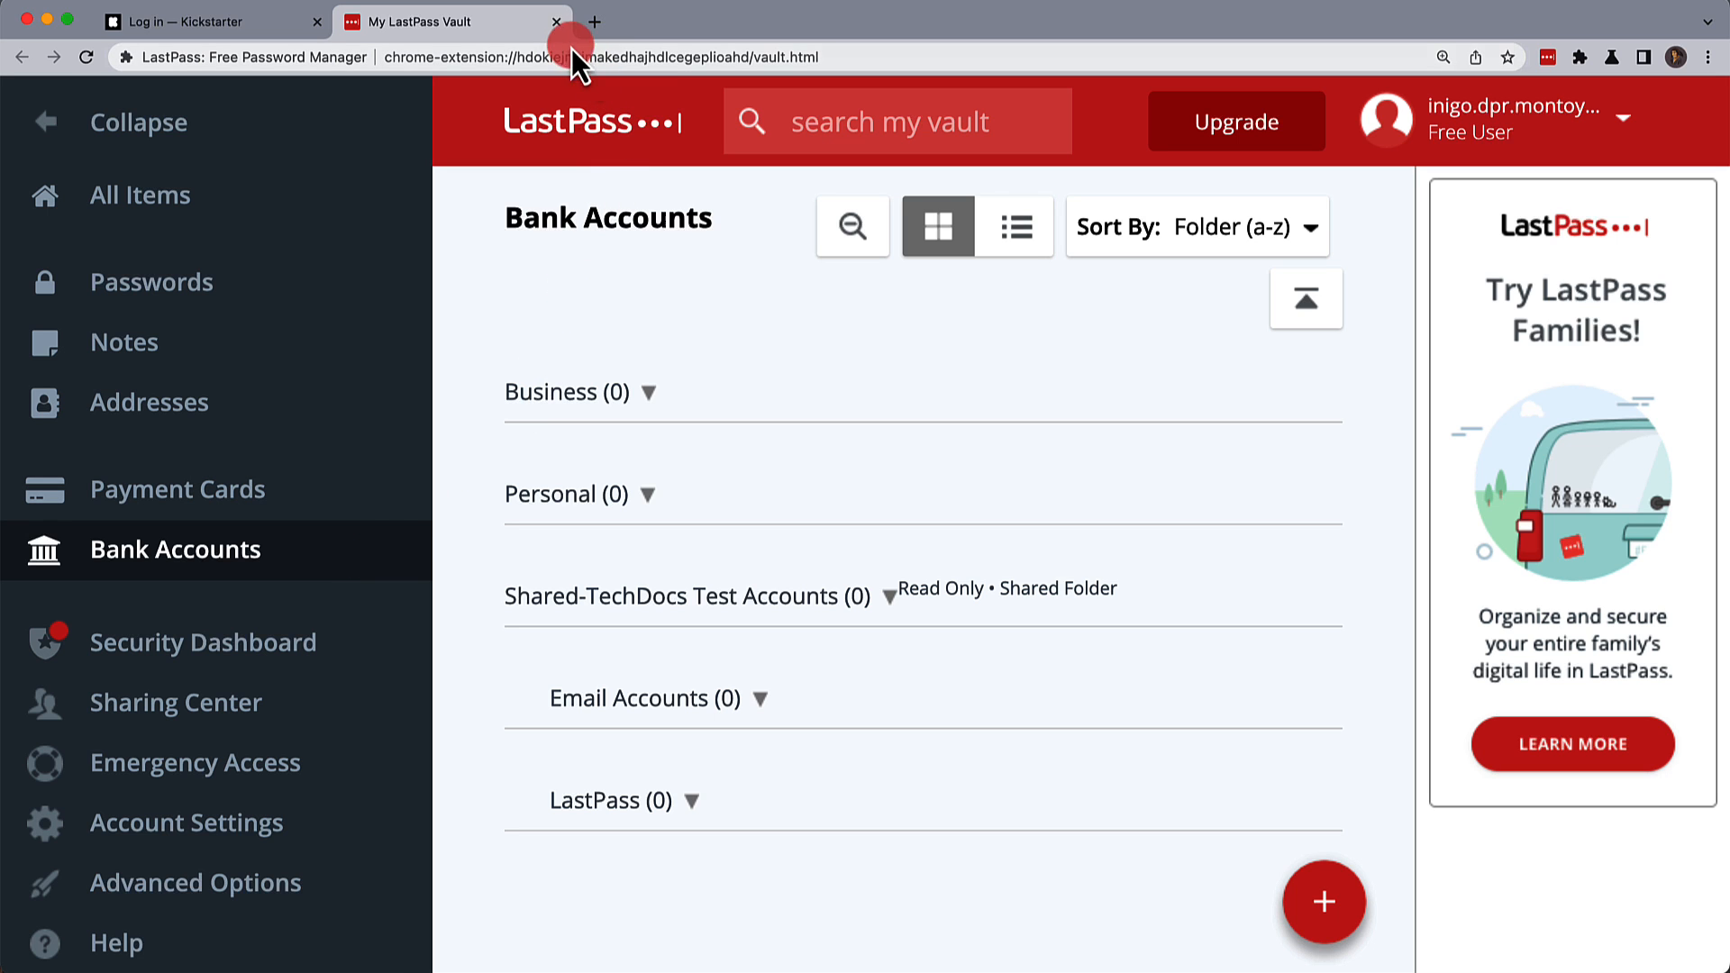
{"action": "left_click", "coordinate": [198, 23]}
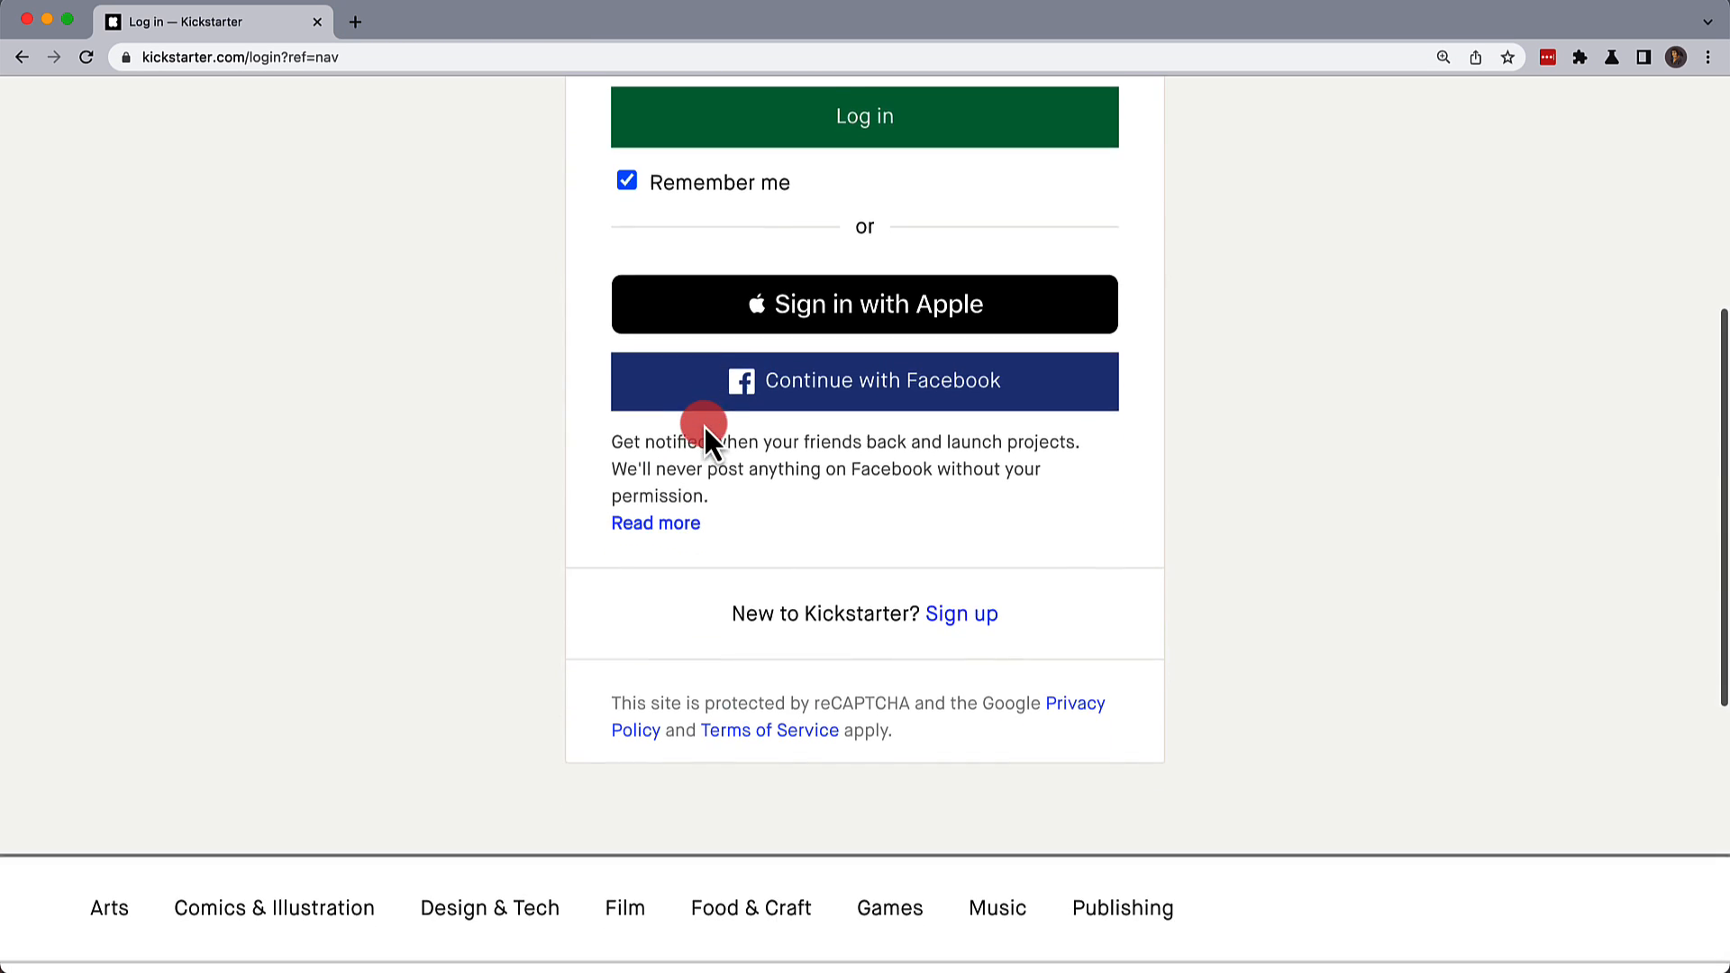
Open Kickstarter's sign-up form and autofill name and email from the saved identity.
{"action": "left_click", "coordinate": [961, 613]}
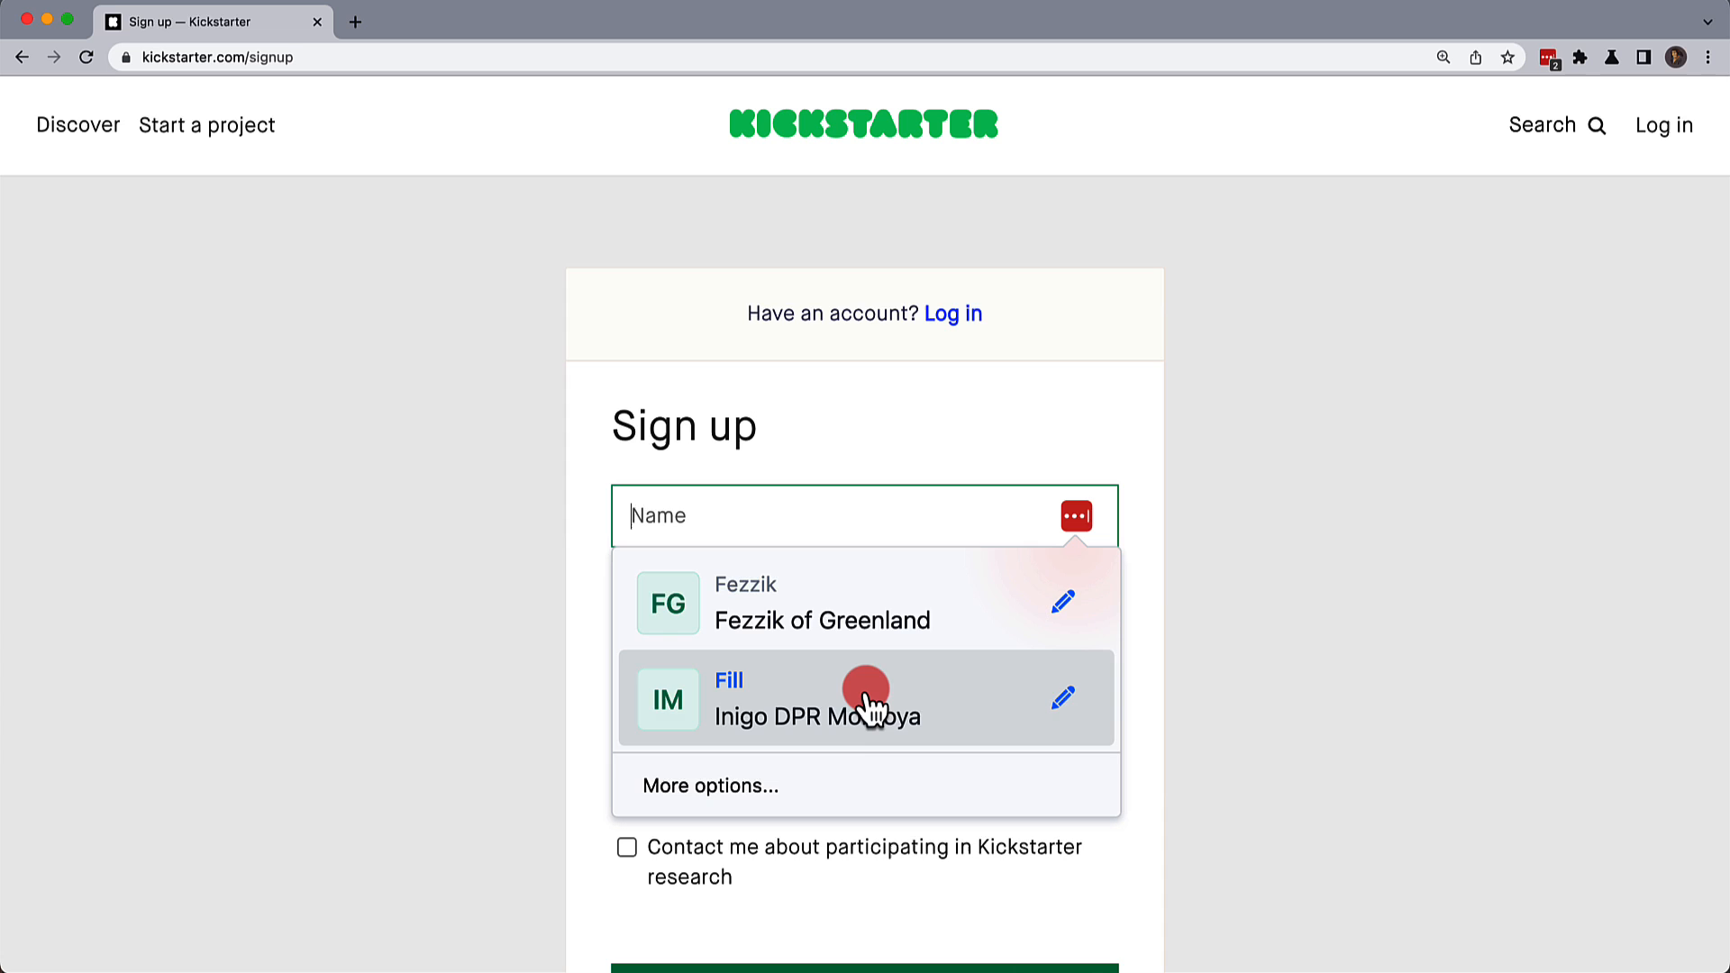
{"action": "left_click", "coordinate": [854, 709]}
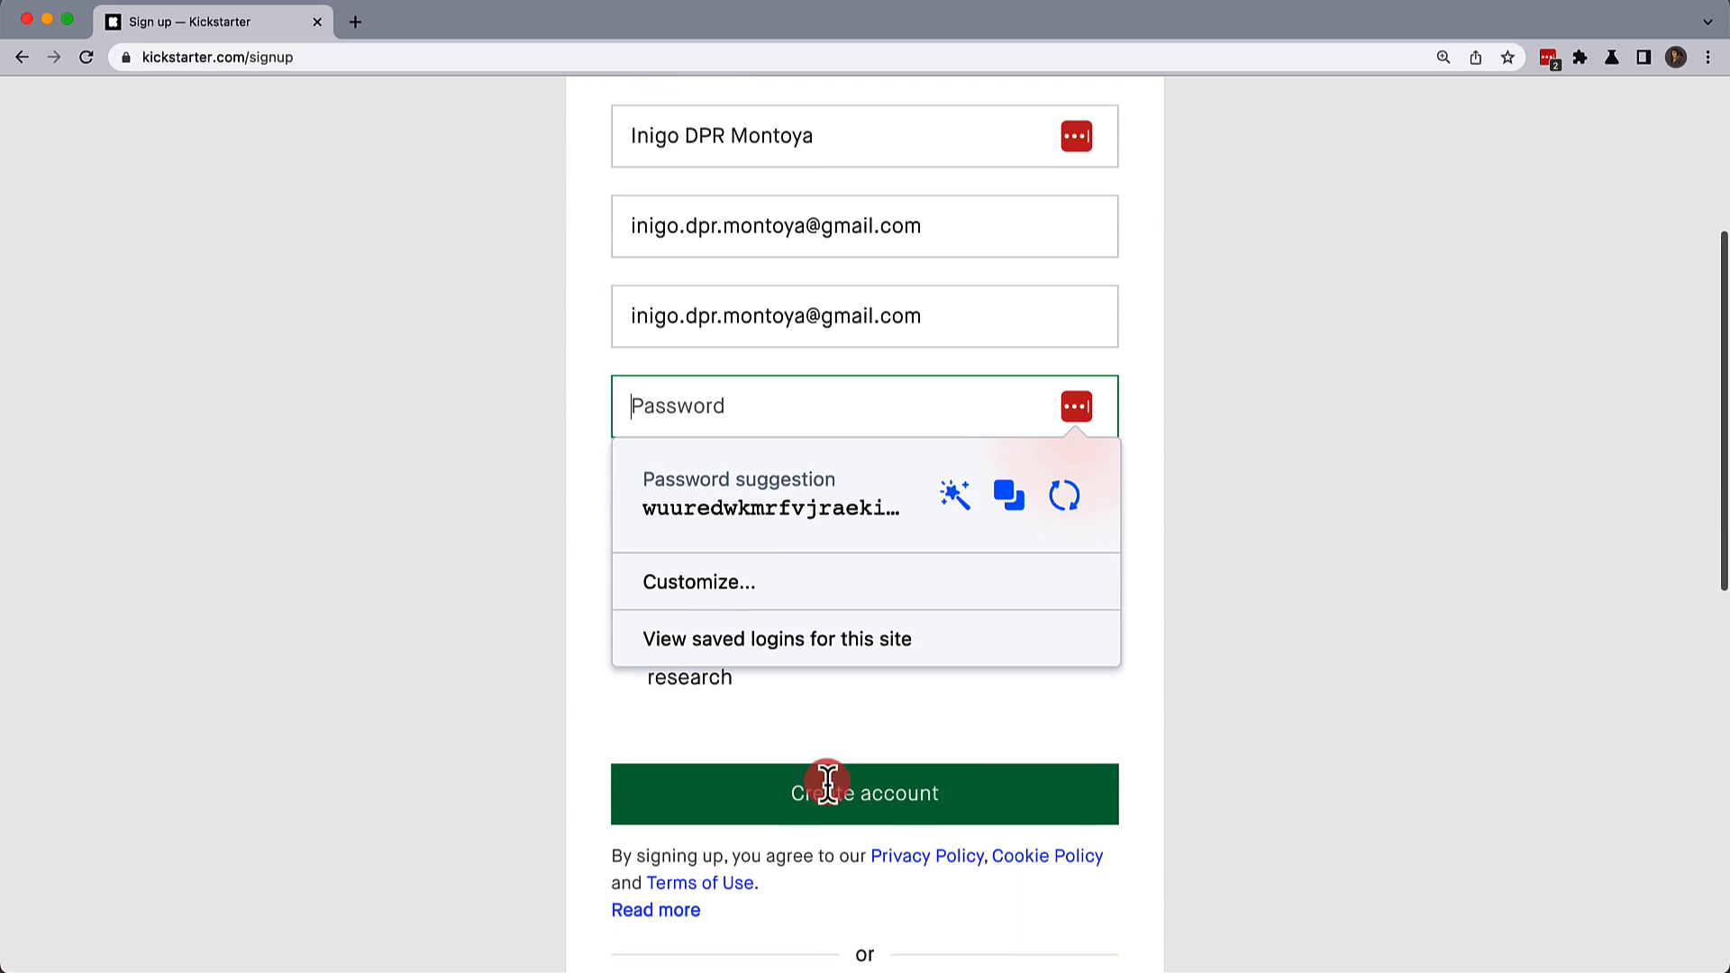
Fill both password fields with a generated 17-character password and create the account.
{"action": "left_click", "coordinate": [699, 582]}
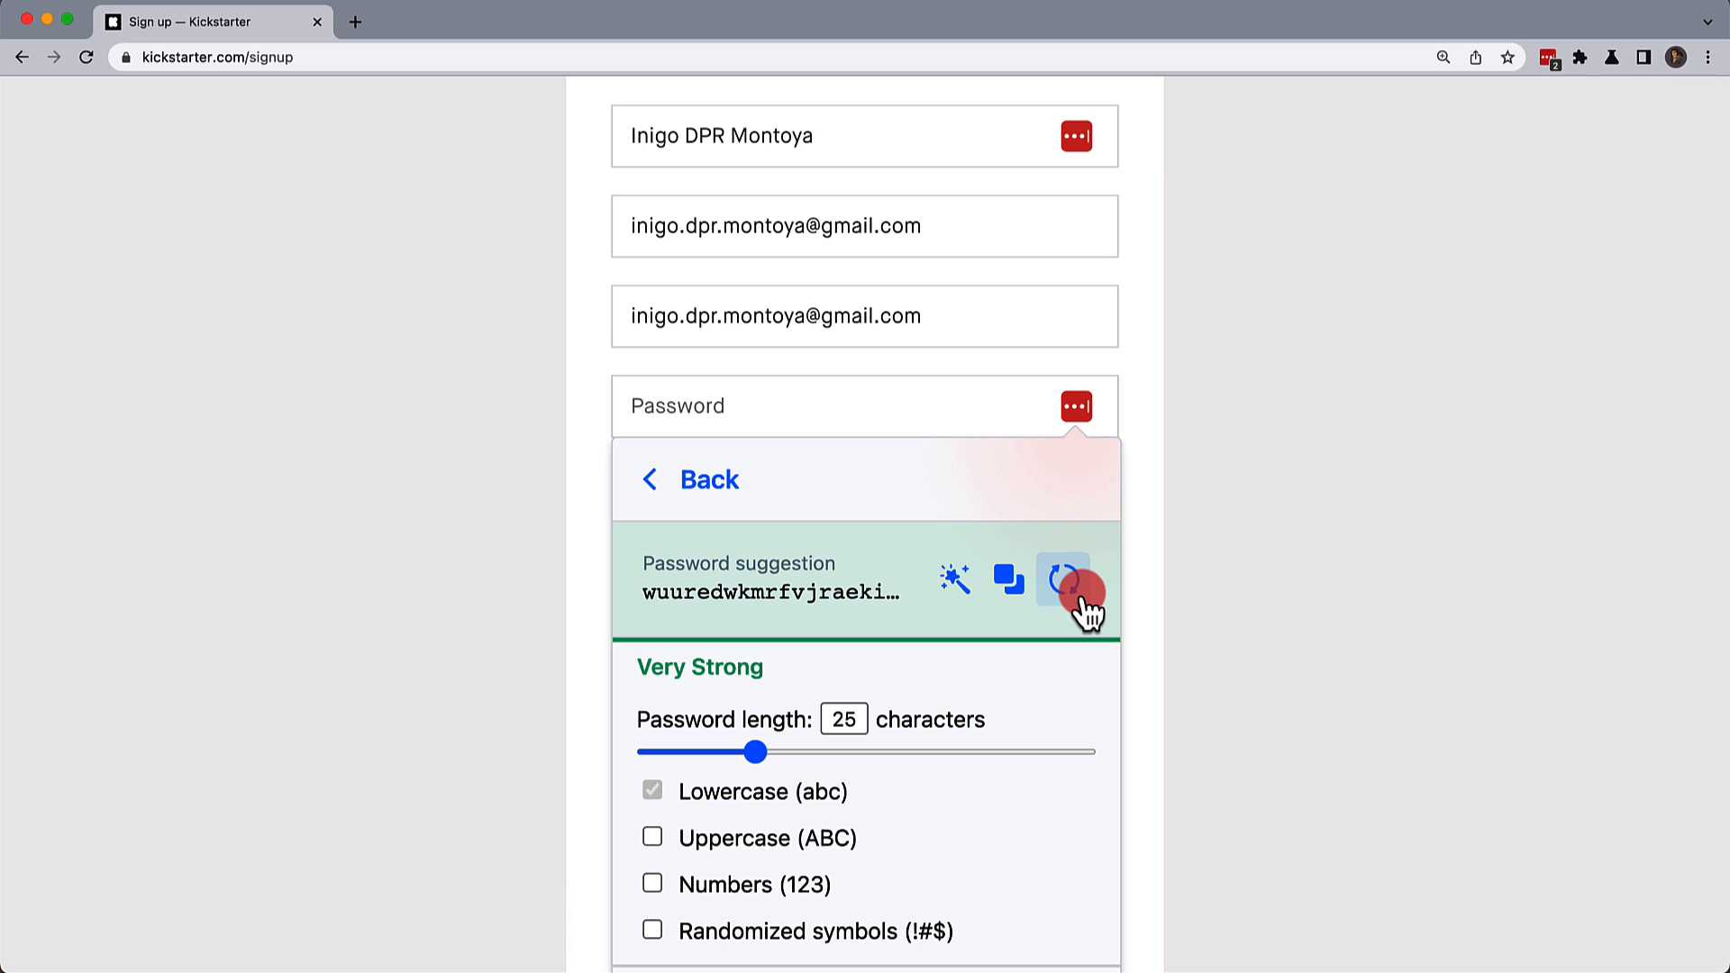
{"action": "mouse_move", "coordinate": [759, 751]}
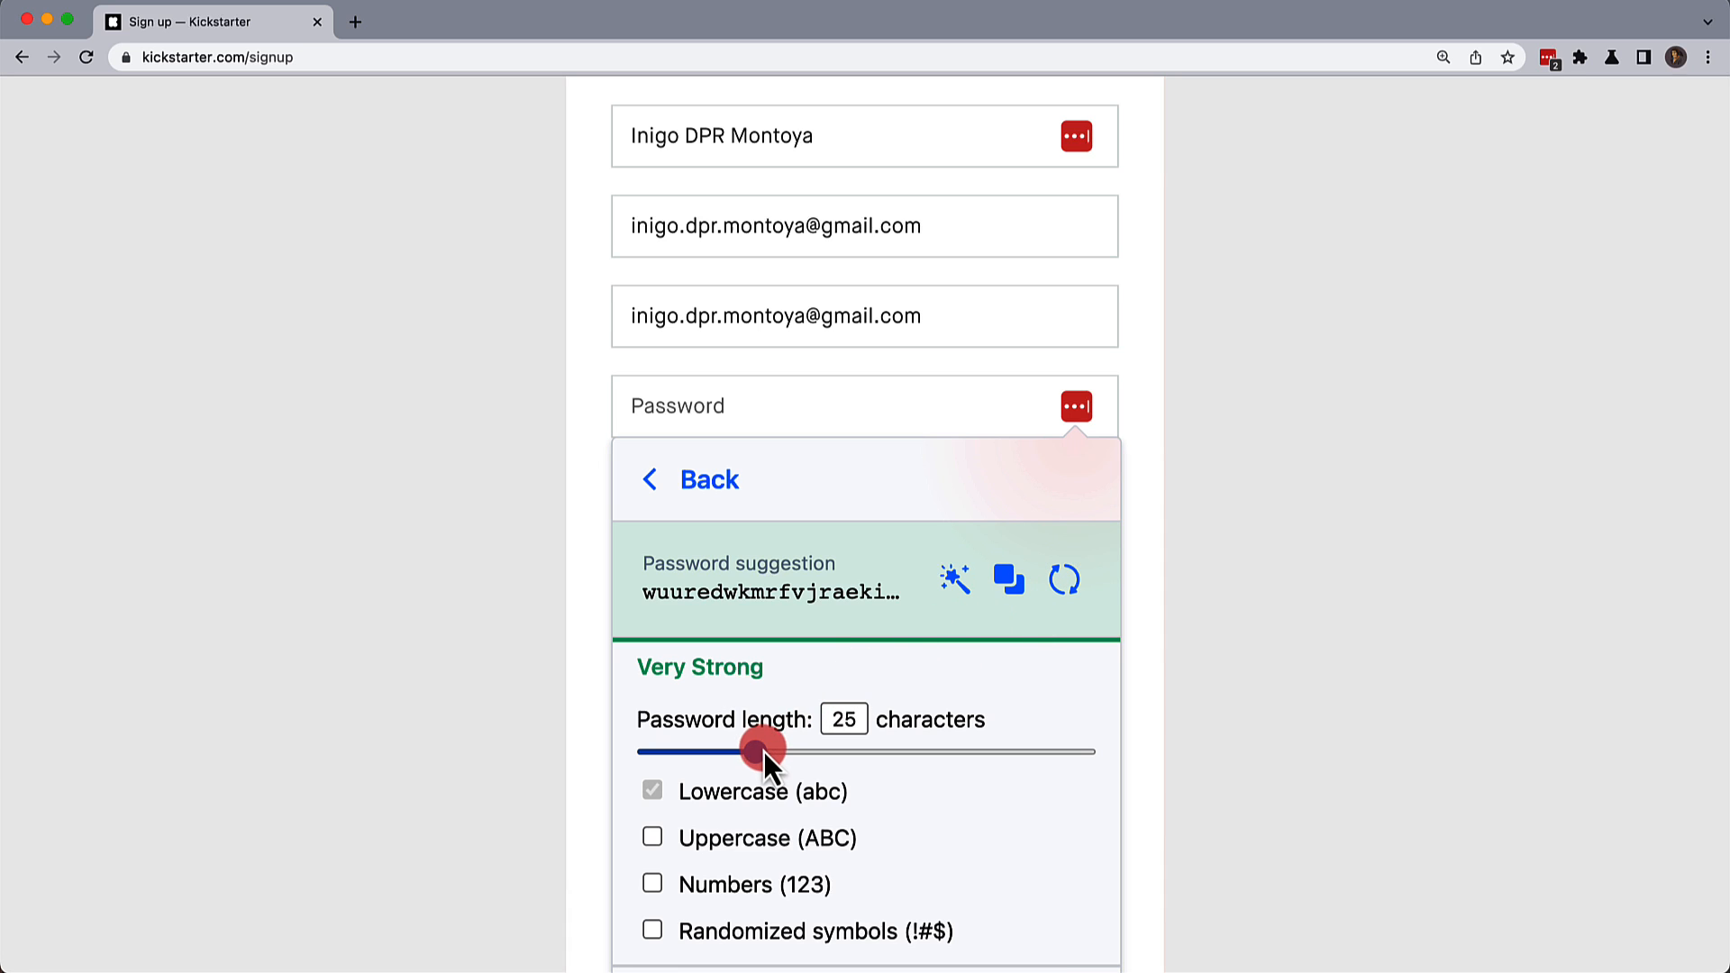
{"action": "left_click_drag", "start_coordinate": [761, 751], "coordinate": [718, 751]}
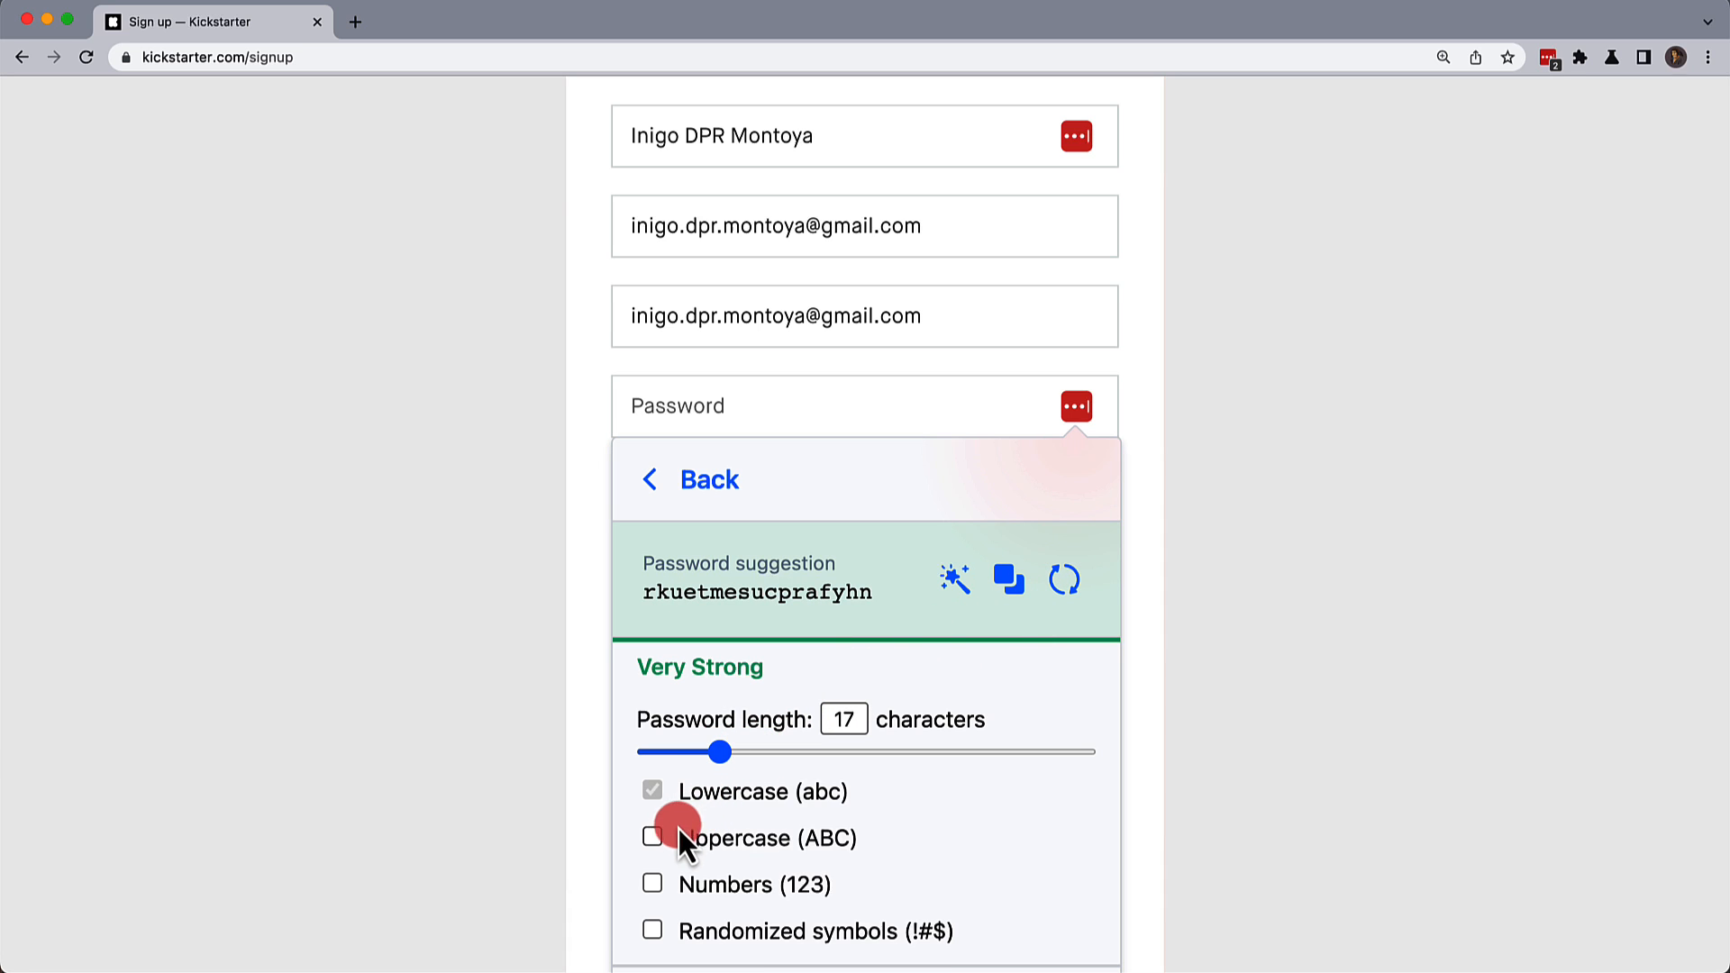
{"action": "left_click", "coordinate": [652, 838]}
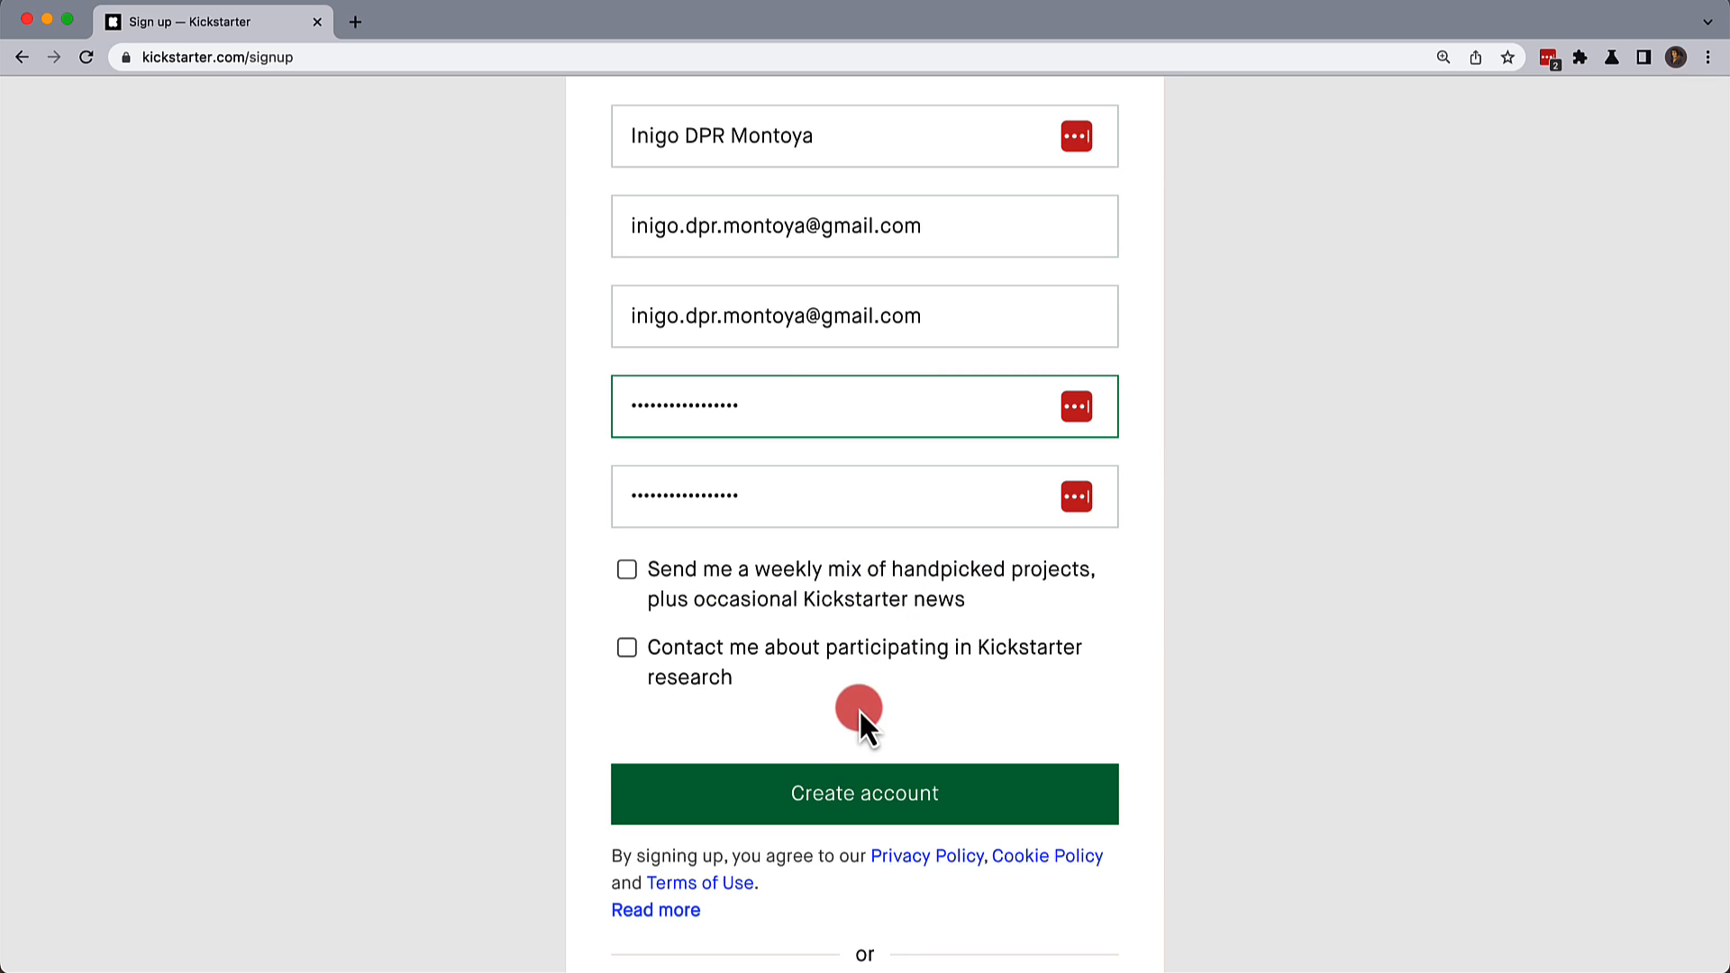
{"action": "left_click", "coordinate": [863, 794]}
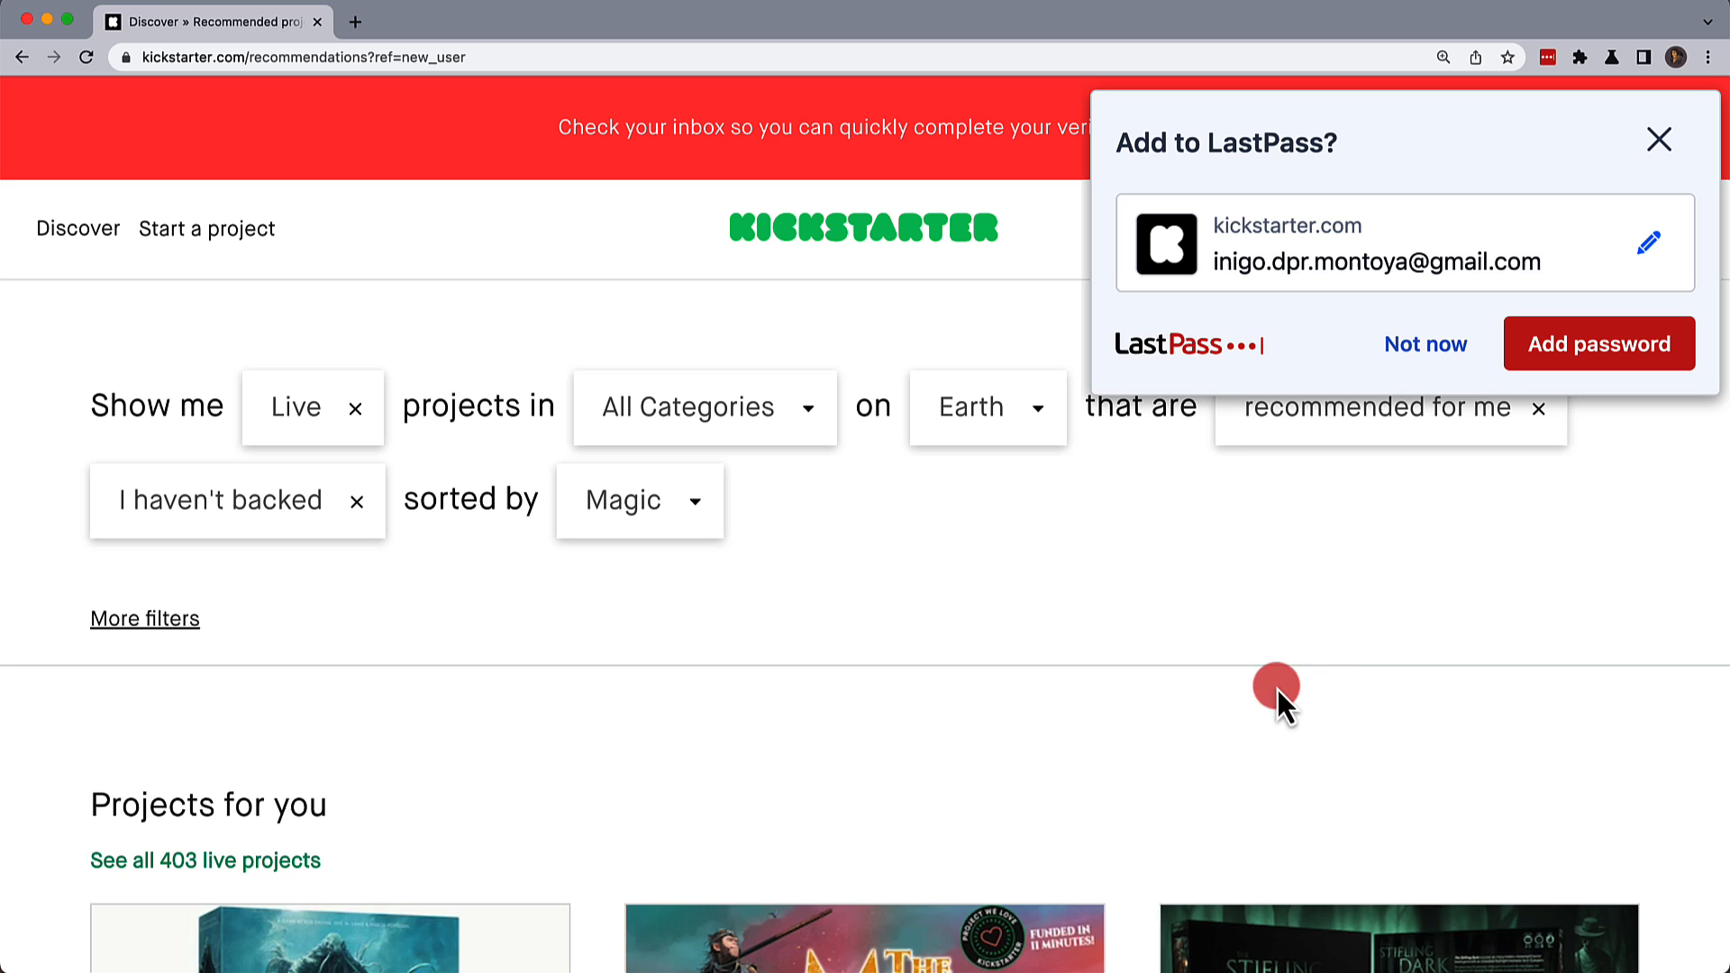
Save the new Kickstarter login to LastPass with Add password.
{"action": "left_click", "coordinate": [1599, 344]}
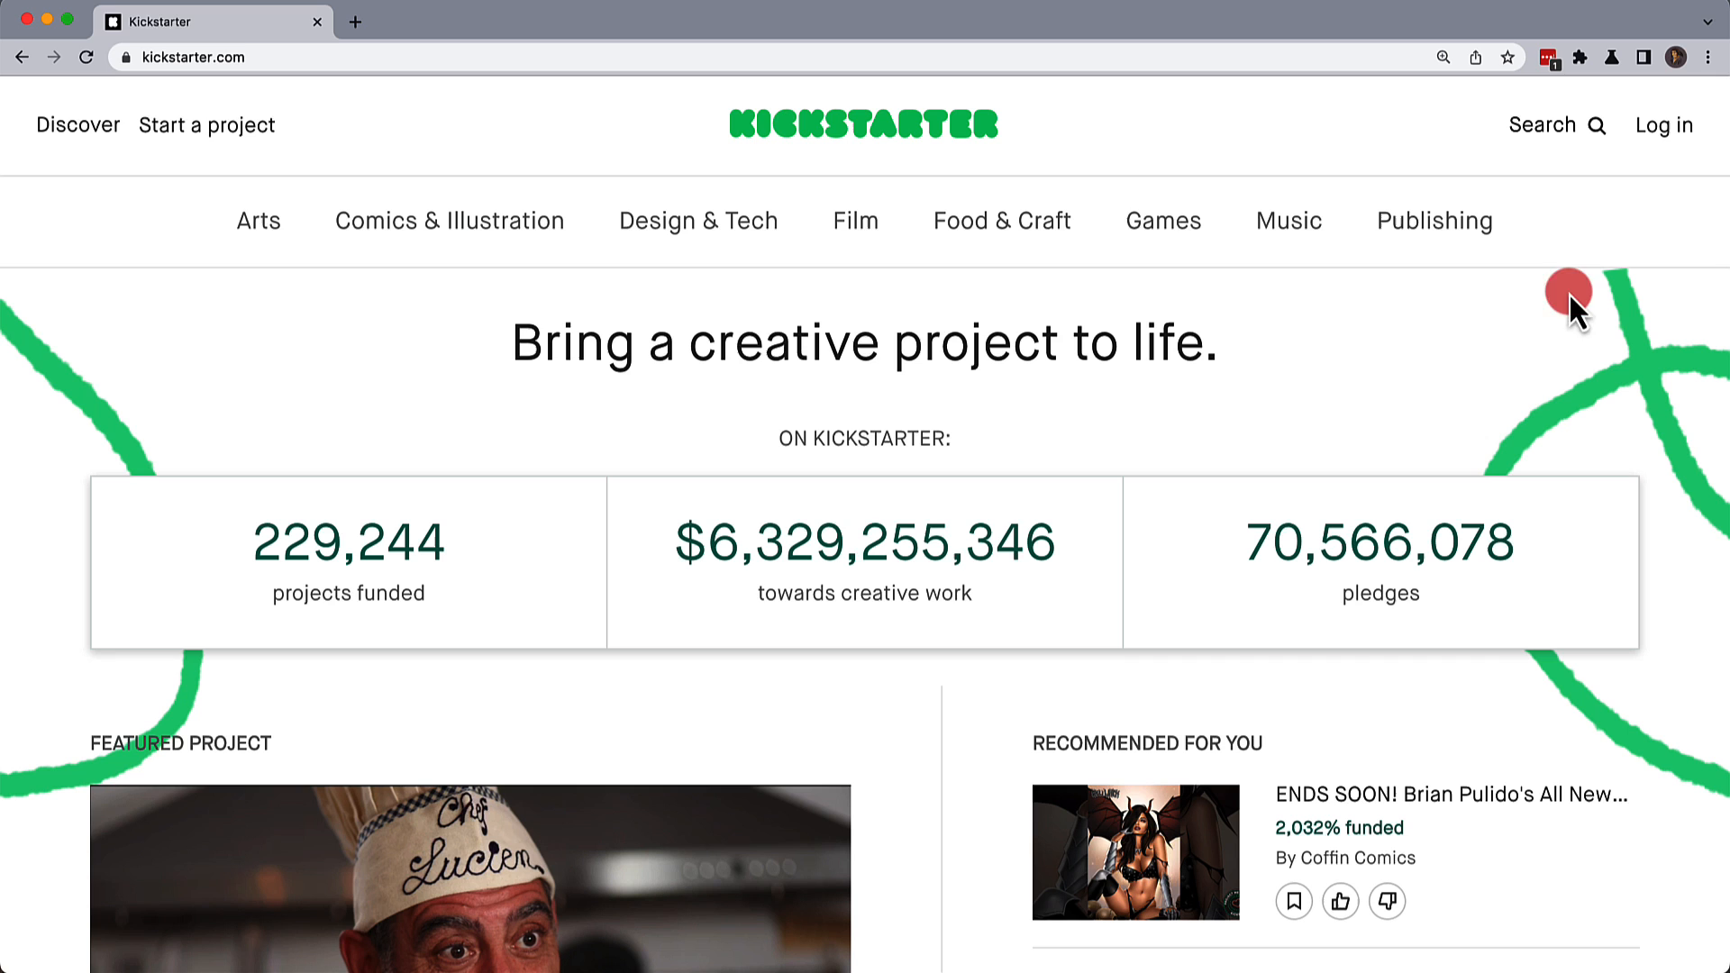
Log in to Kickstarter using the email and password autofilled by LastPass.
{"action": "left_click", "coordinate": [1665, 124]}
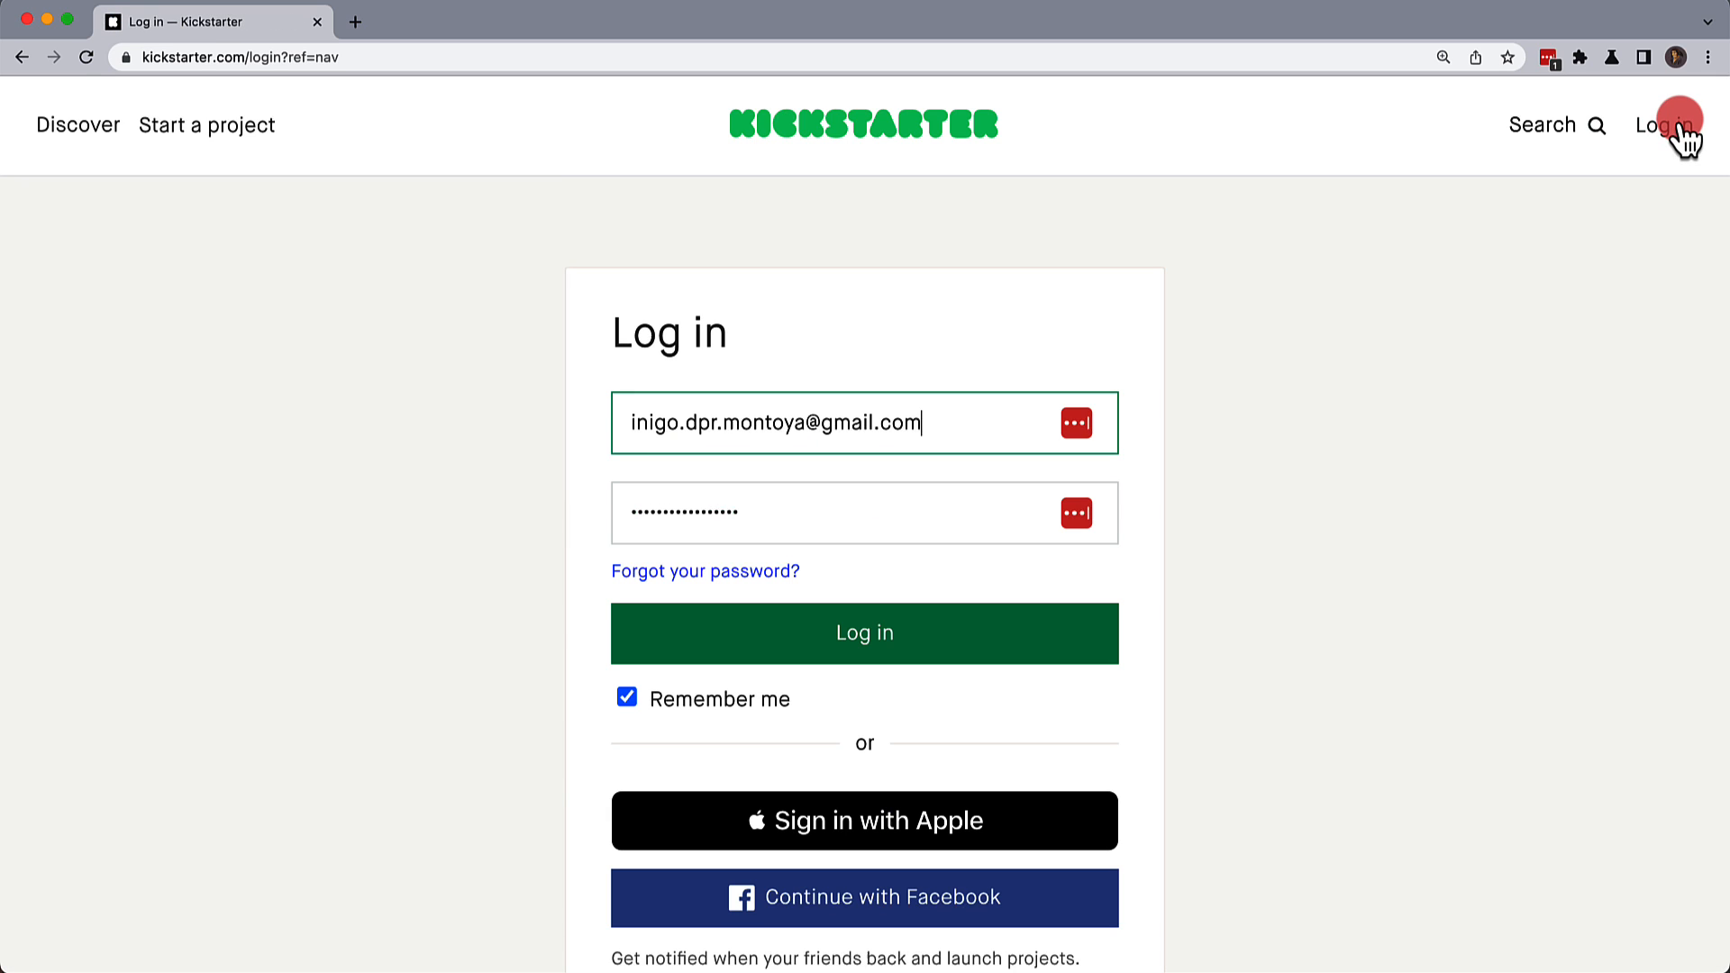
{"action": "left_click", "coordinate": [864, 633]}
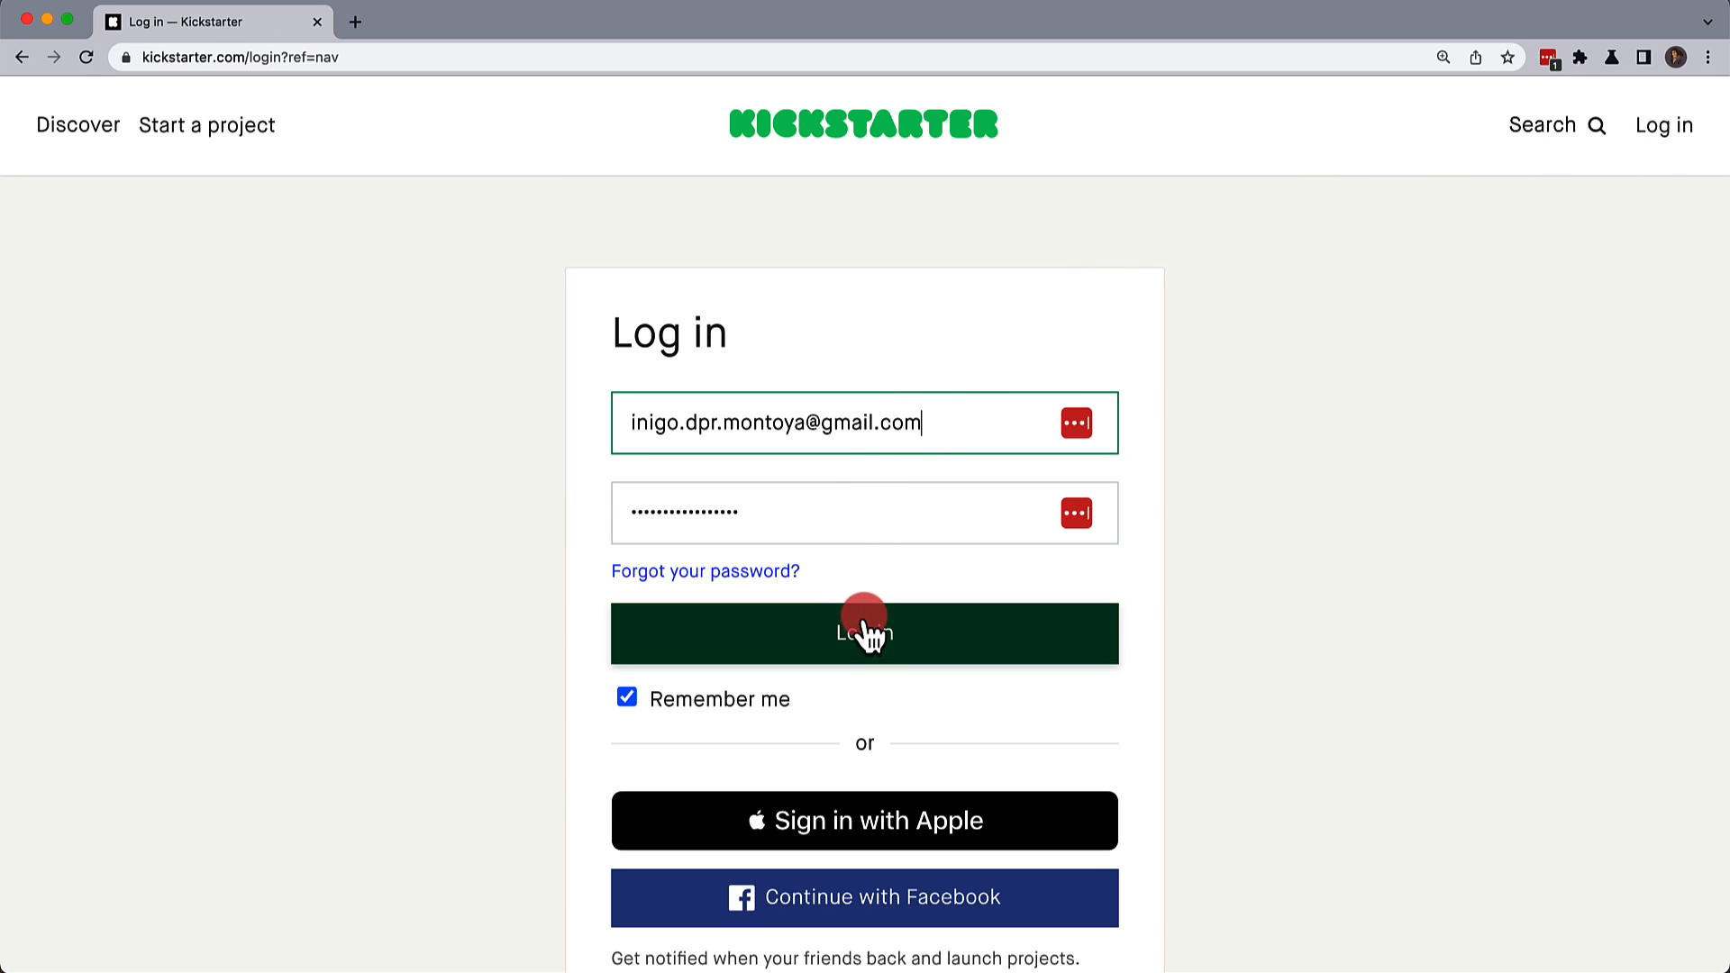
{"action": "left_click", "coordinate": [864, 633]}
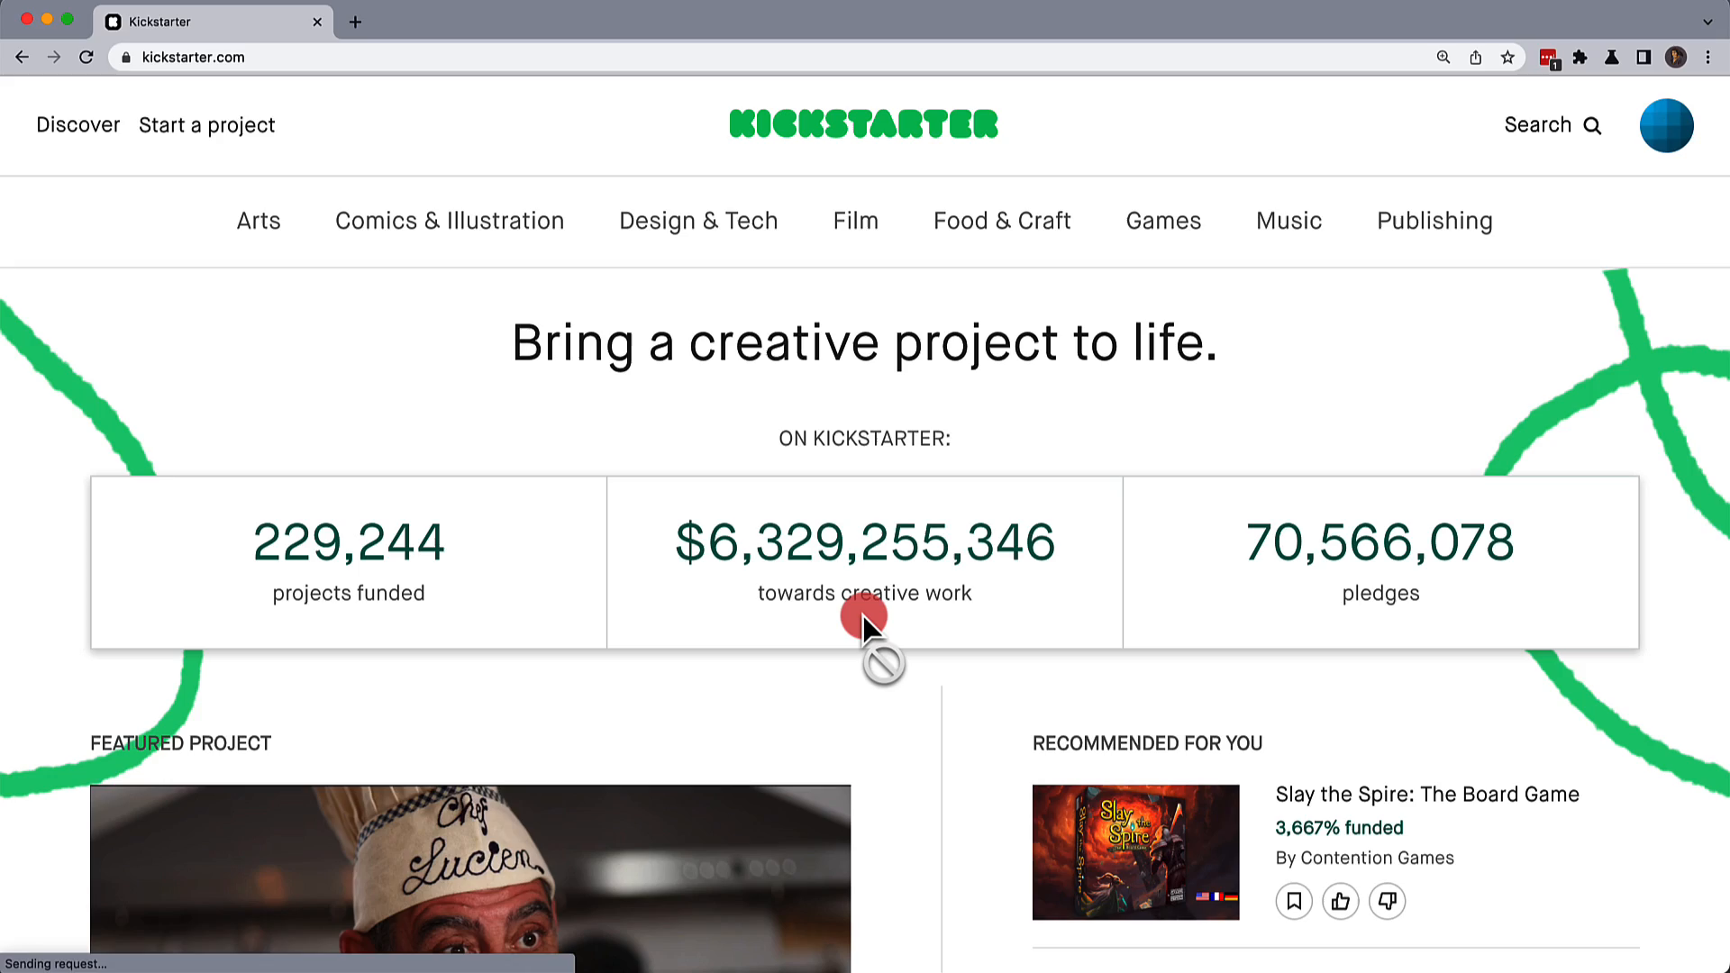